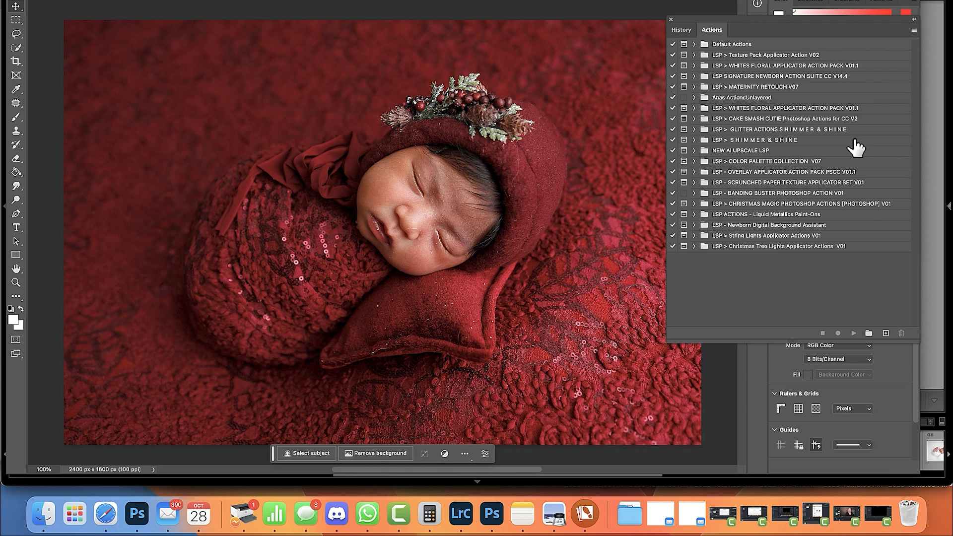
mouse_move(844, 149)
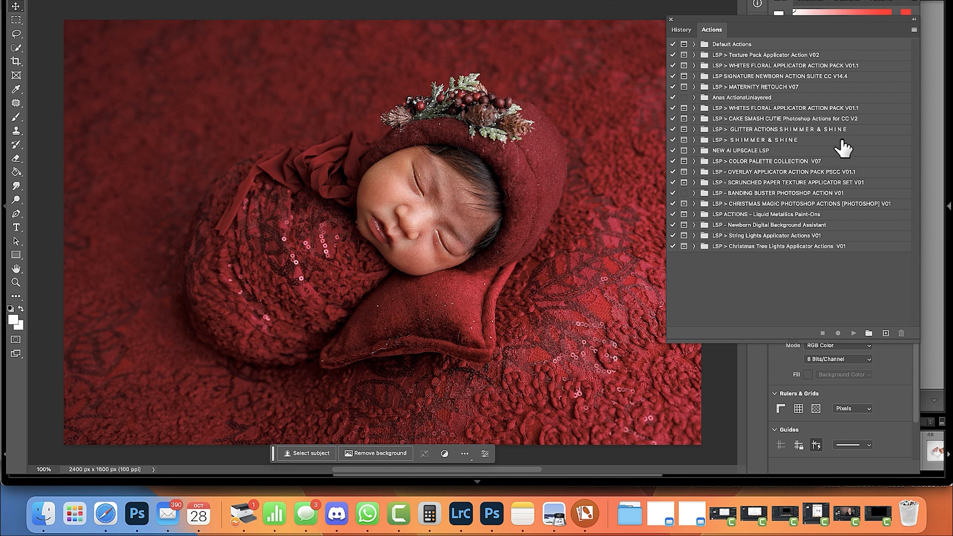
mouse_move(606, 334)
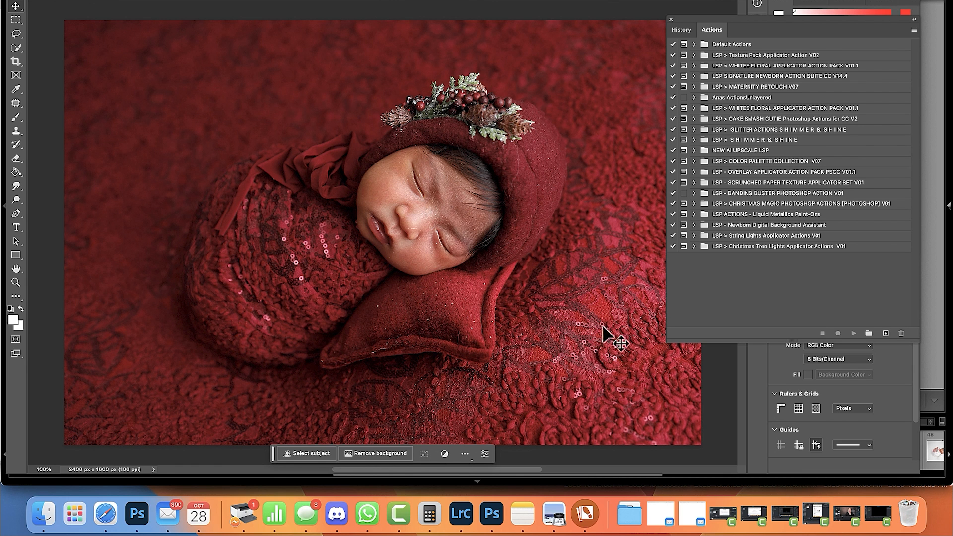
mouse_move(567, 244)
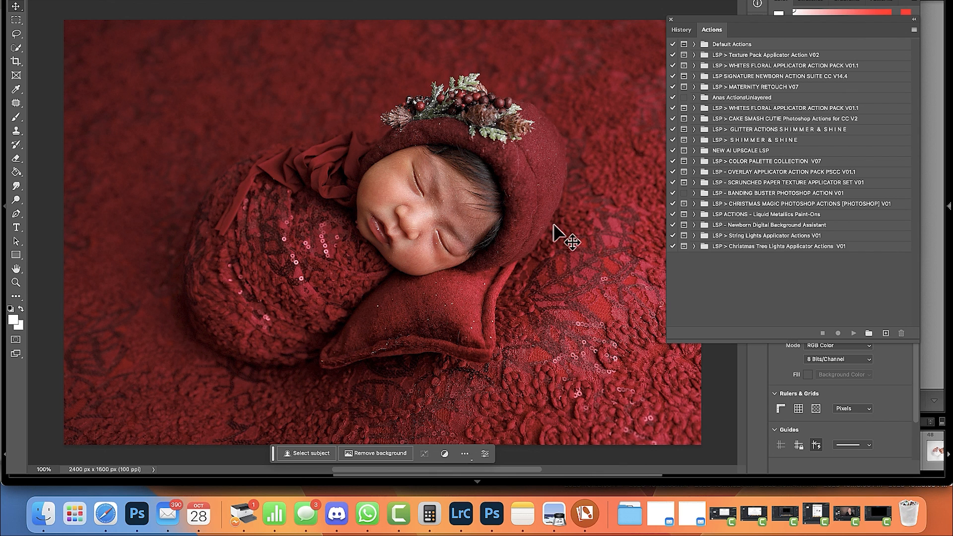
mouse_move(272, 128)
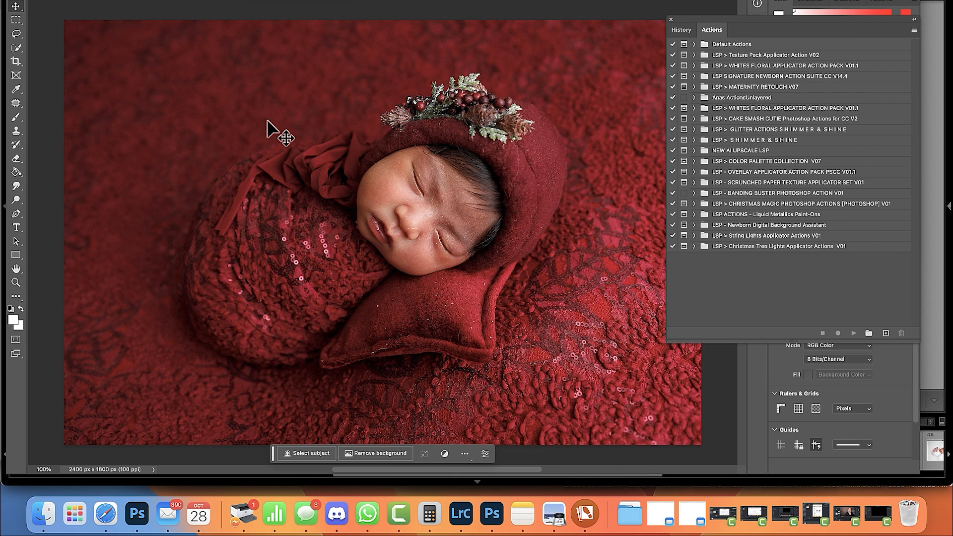
mouse_move(267, 262)
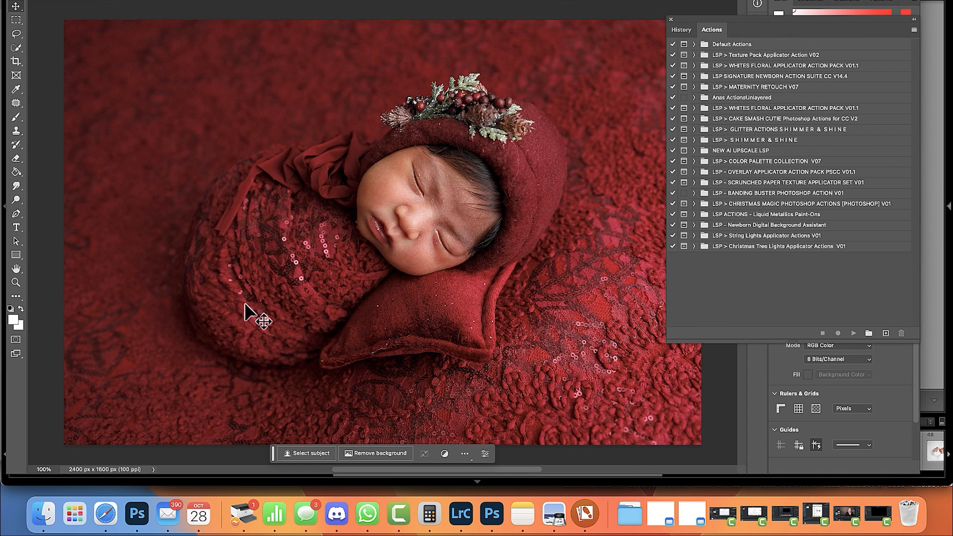
mouse_move(493, 242)
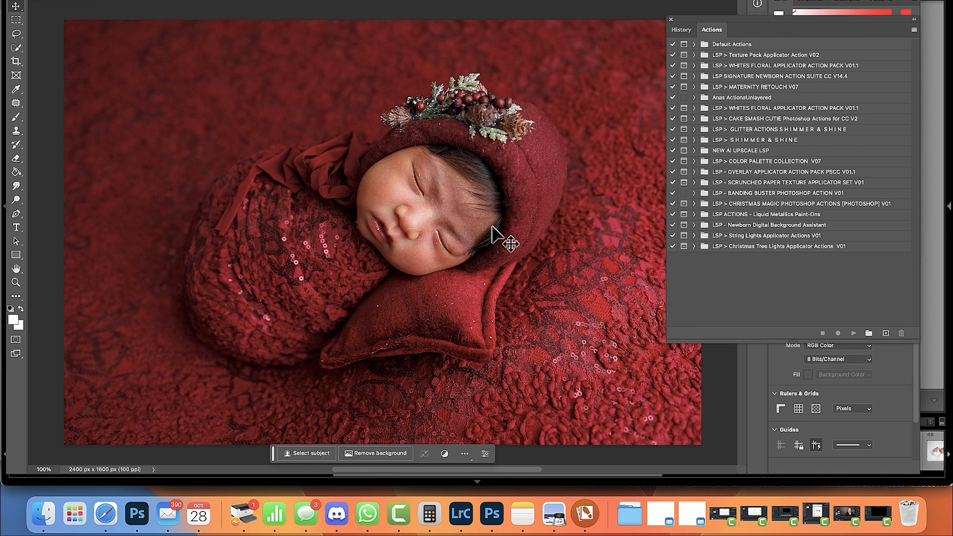
mouse_move(253, 194)
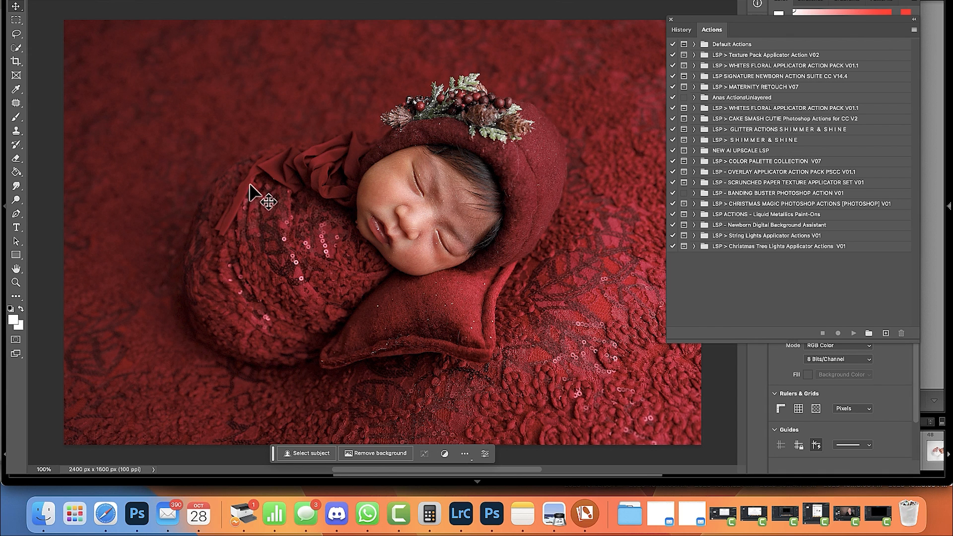
mouse_move(232, 234)
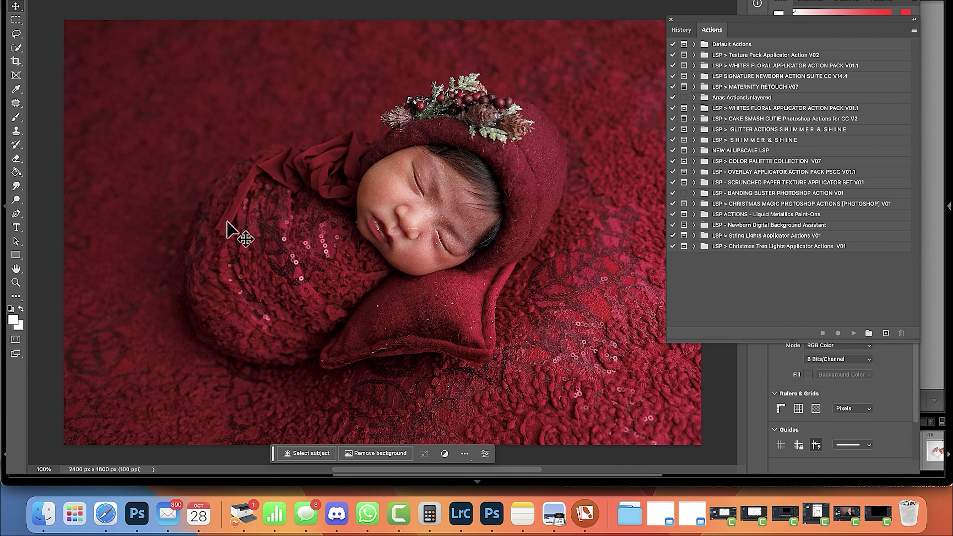
mouse_move(489, 347)
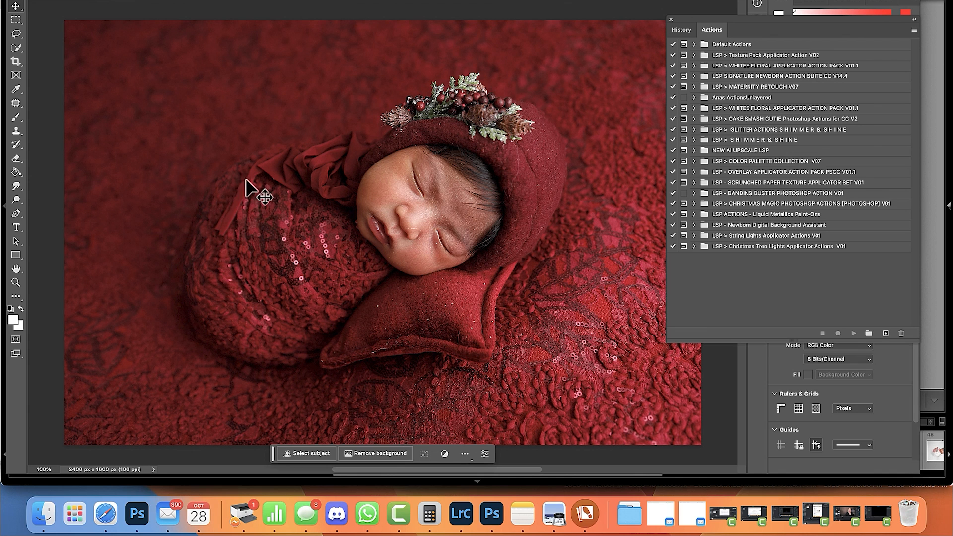
mouse_move(439, 244)
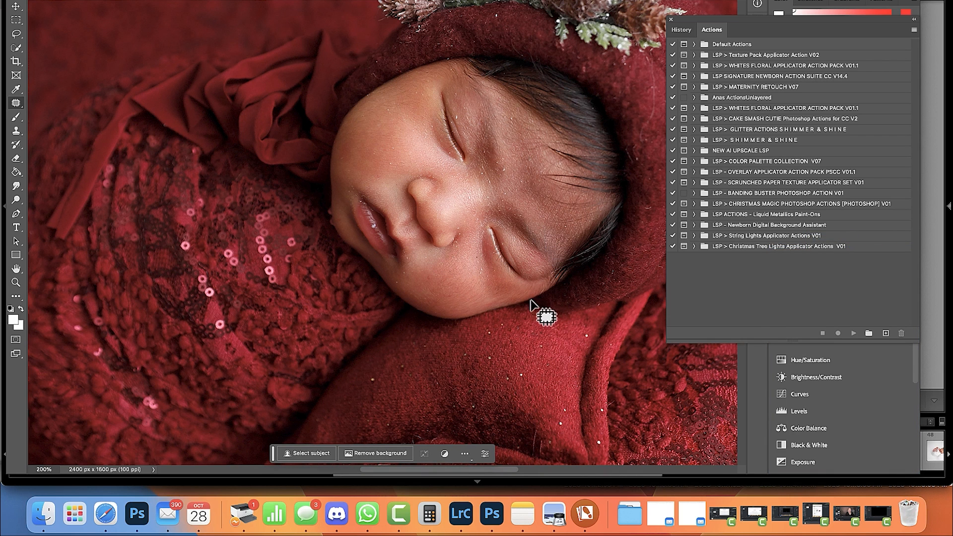
mouse_move(469, 293)
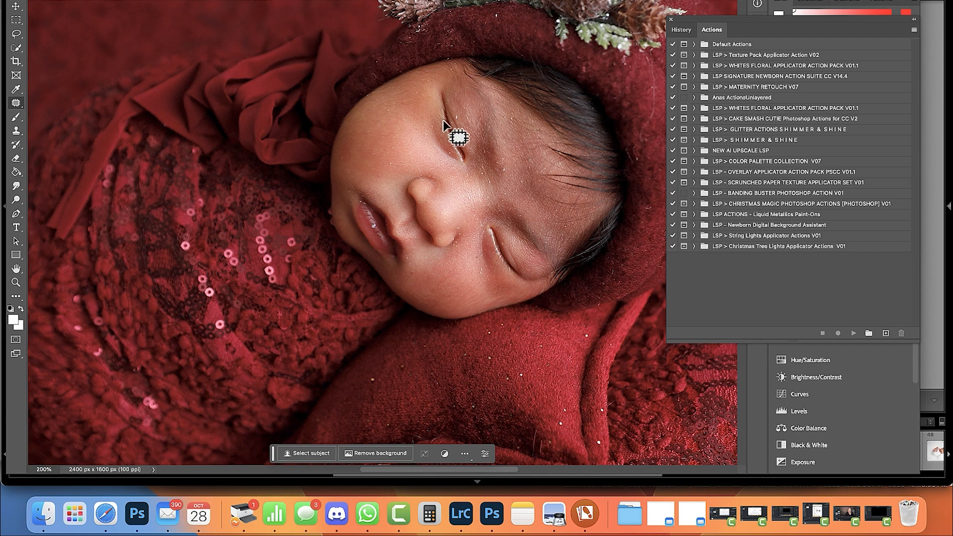
Make a quick selection on the baby's face and clear it again.
left_click(447, 127)
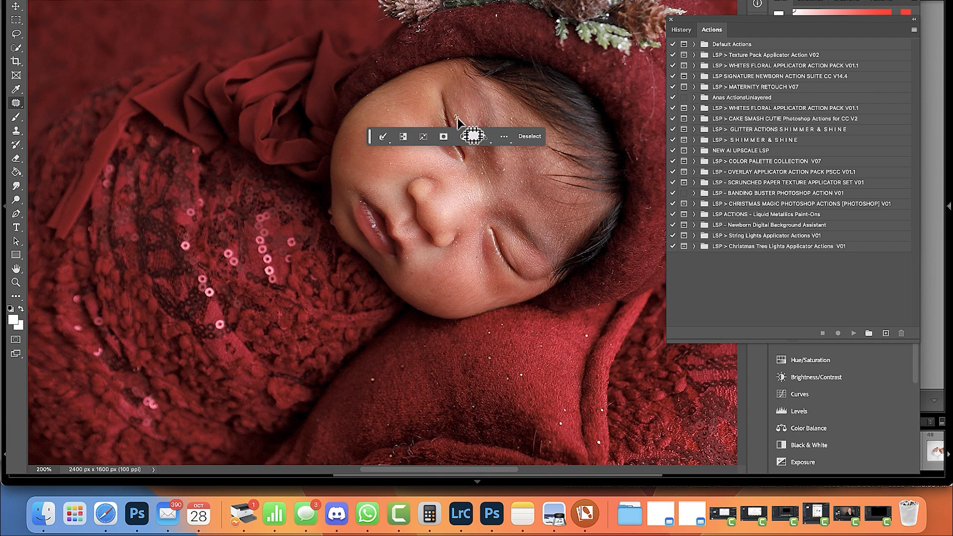
left_click(530, 136)
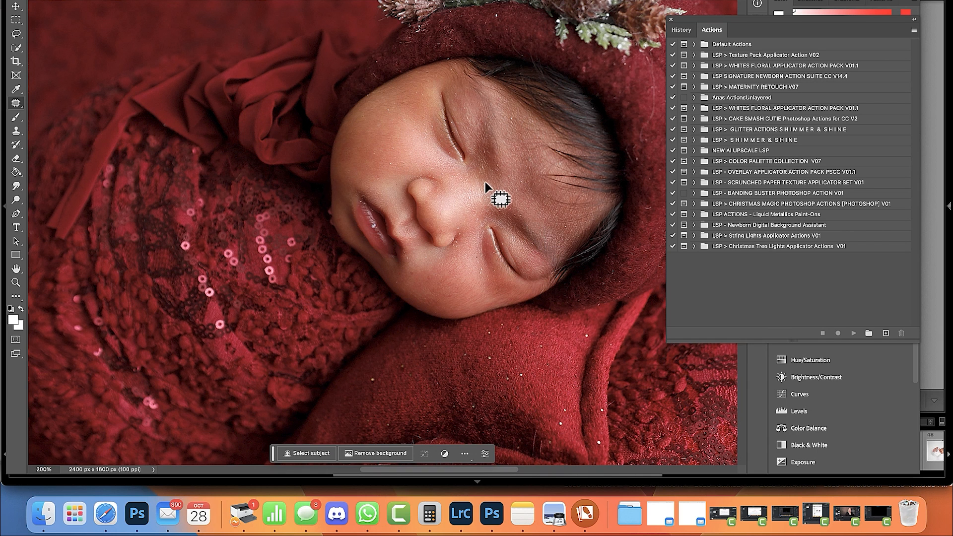
mouse_move(356, 224)
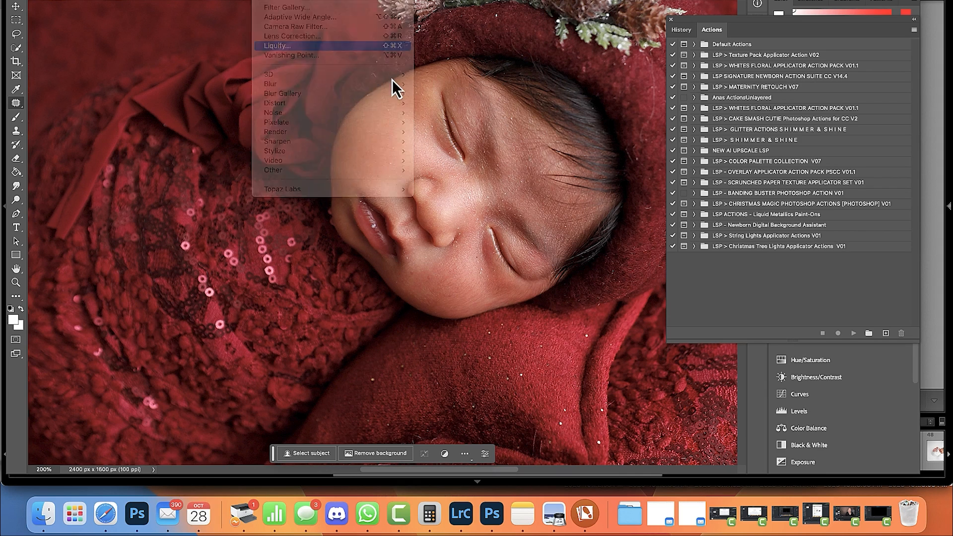
Gently reshape the lips with a moderate Forward Warp brush in Liquify and commit the result.
left_click(277, 46)
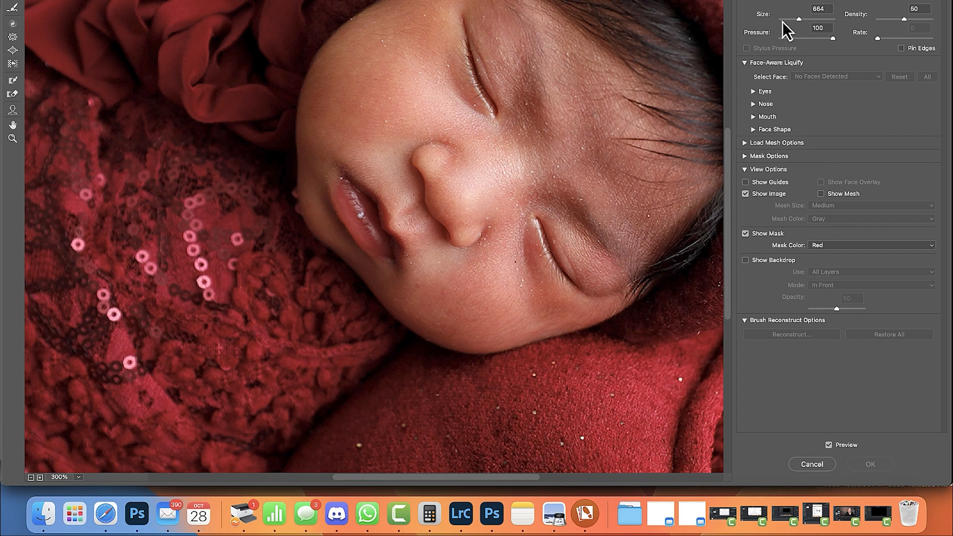
left_click_drag(796, 18, 785, 18)
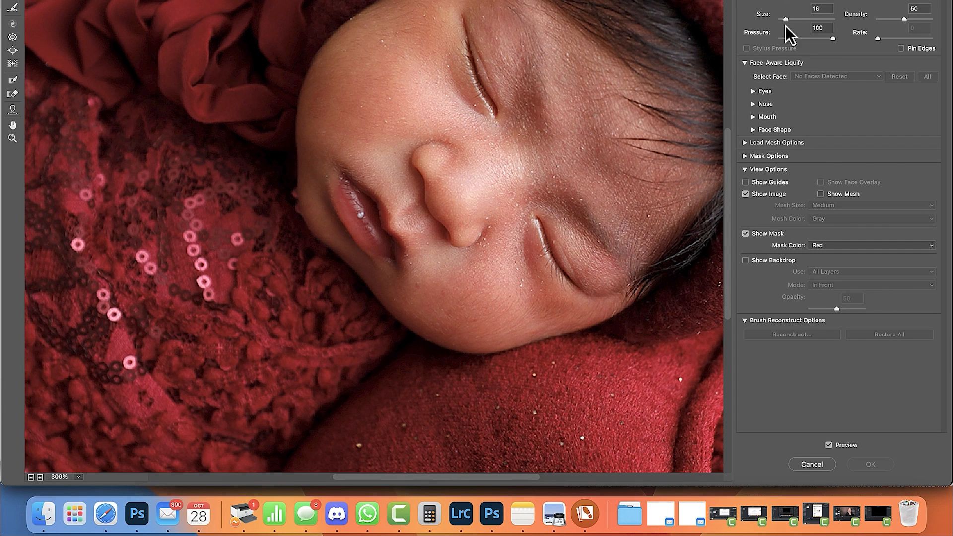
left_click_drag(781, 18, 797, 18)
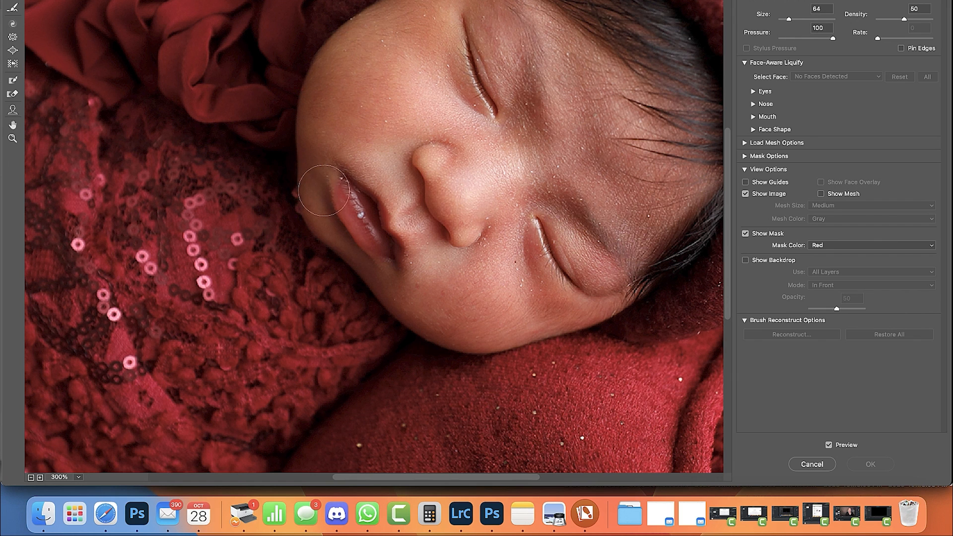
left_click_drag(322, 190, 338, 212)
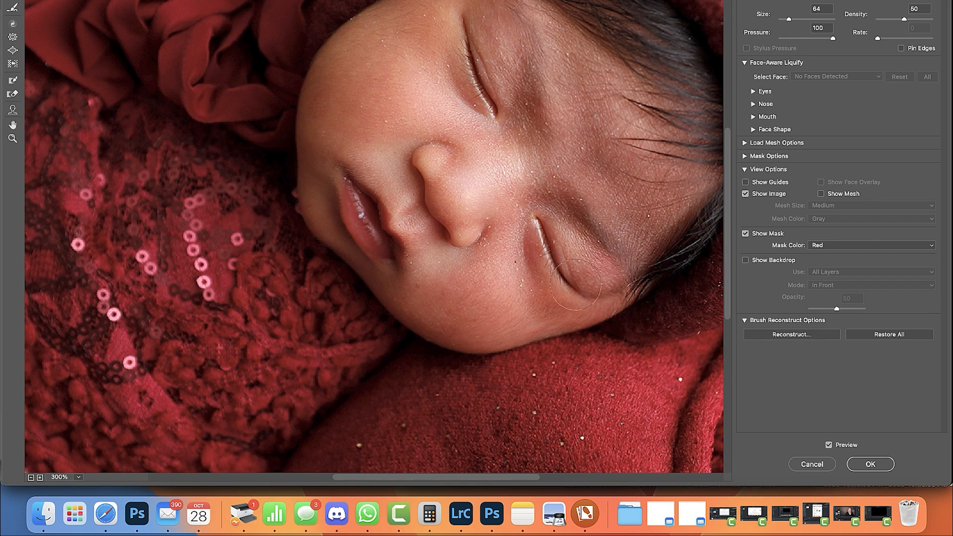
left_click_drag(807, 19, 794, 19)
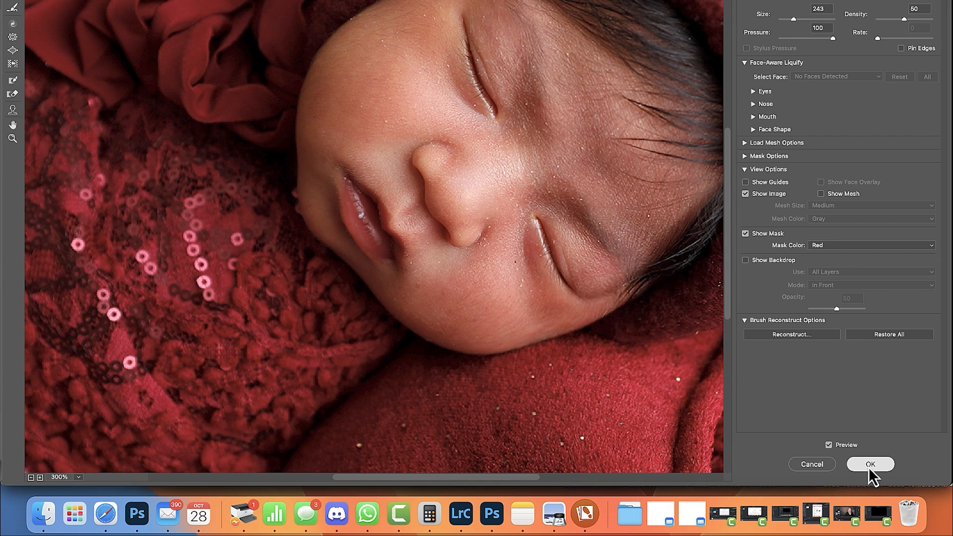
left_click(870, 465)
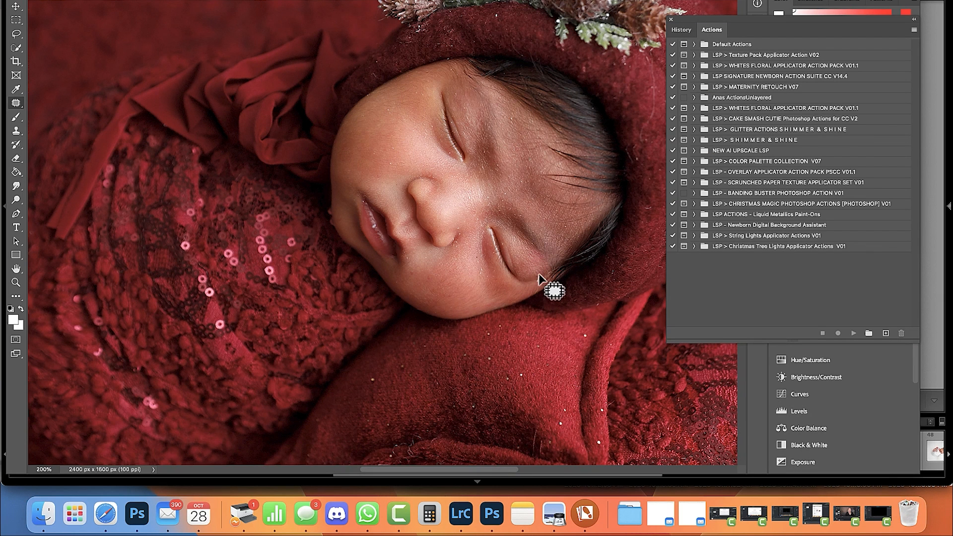
left_click(541, 286)
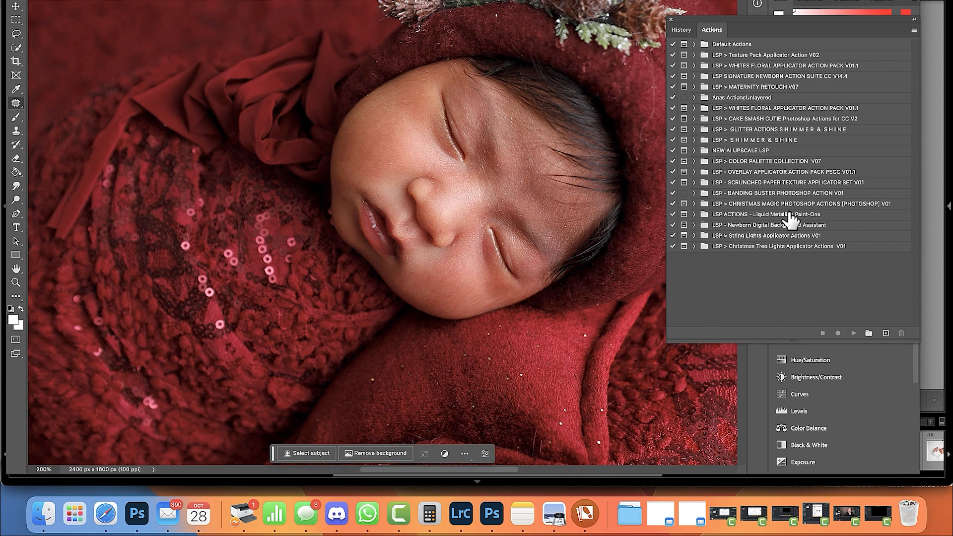
mouse_move(866, 205)
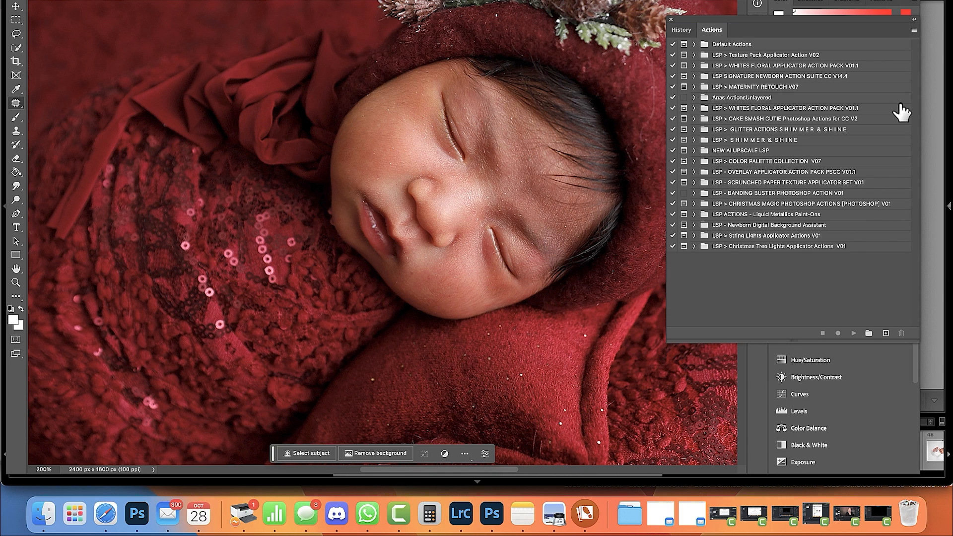
mouse_move(759, 225)
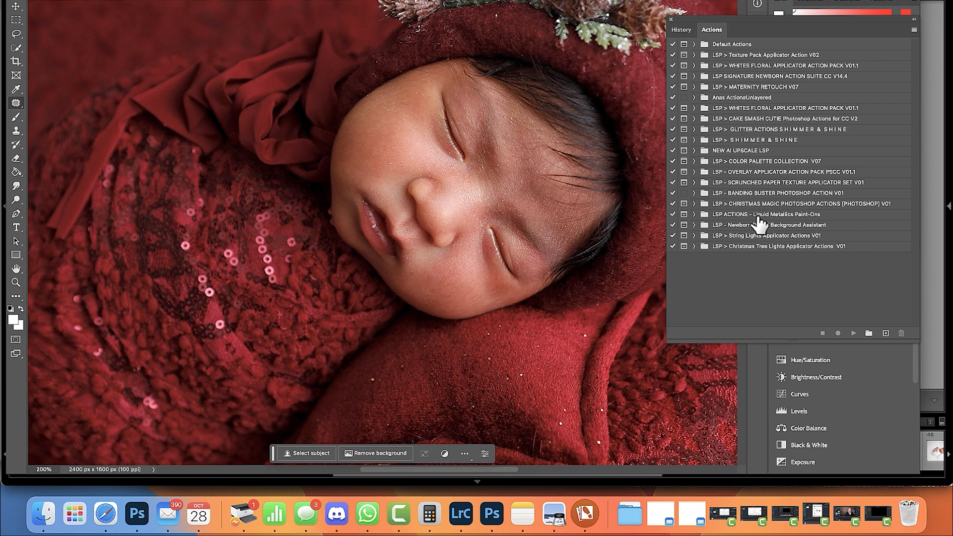
mouse_move(762, 84)
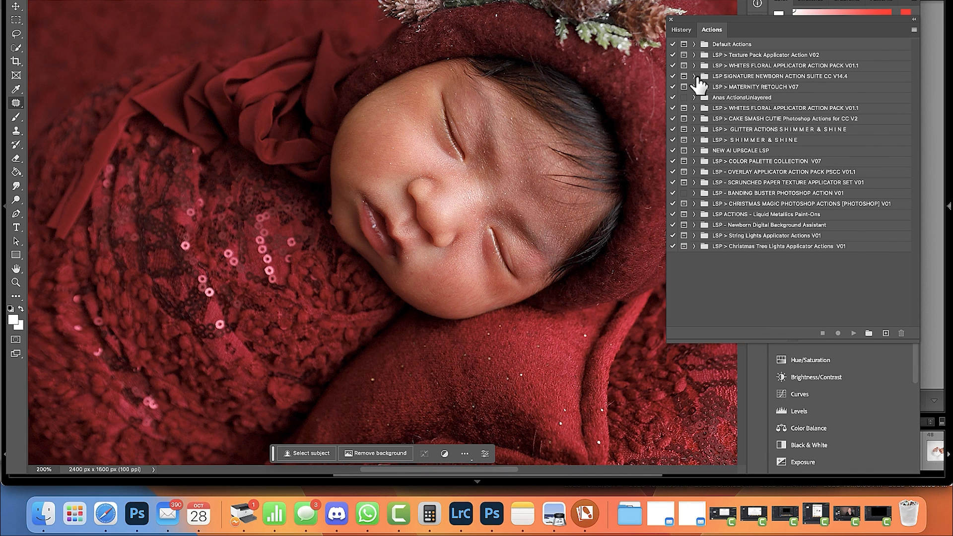
Run the BASE 2: Newborn Skin Perfection action from the LSP Signature Newborn Action Suite.
left_click(695, 76)
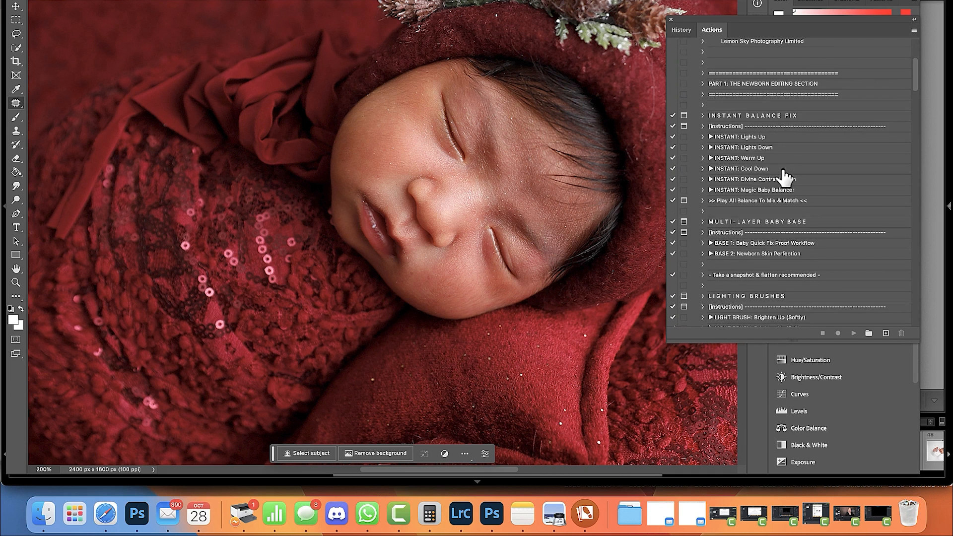
scroll("down", 3)
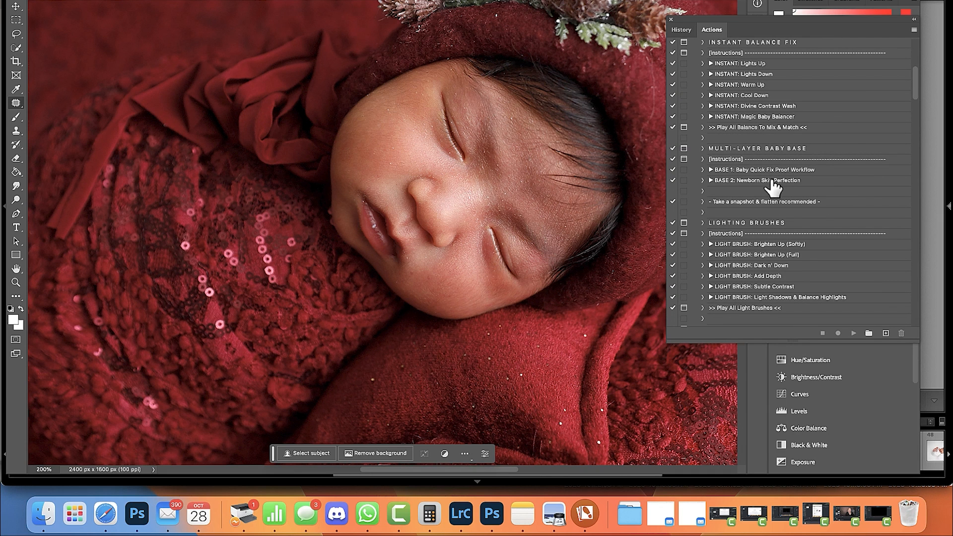
left_click(776, 180)
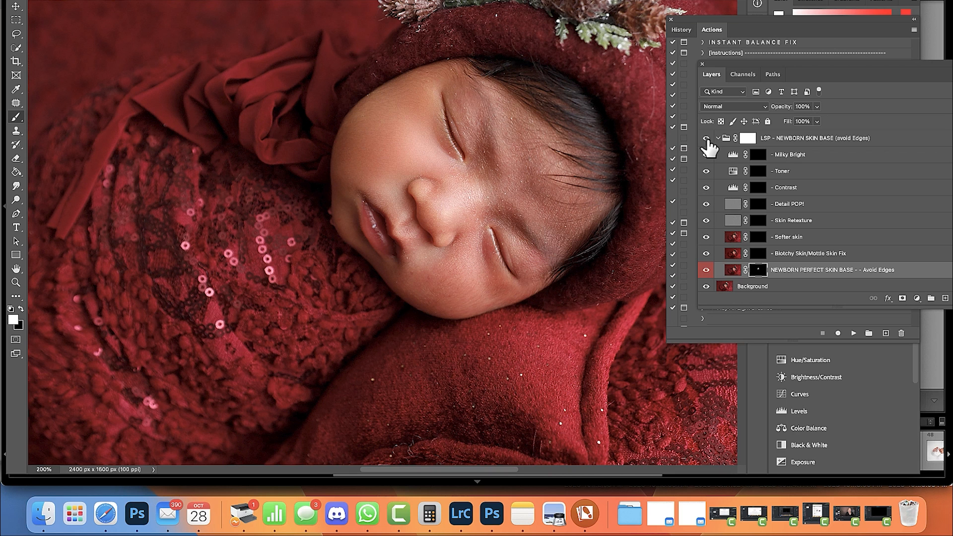
mouse_move(441, 183)
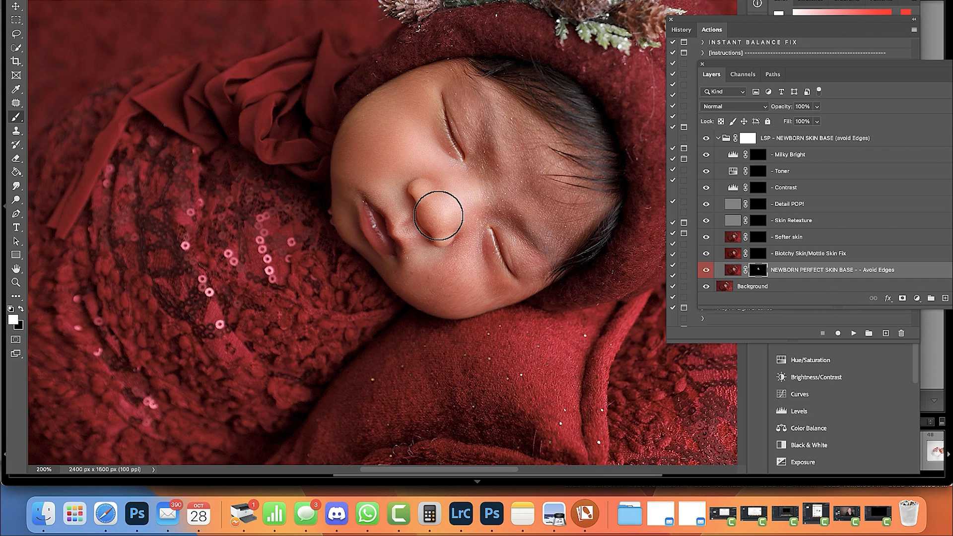
Paint white on the skin base layer mask to reveal smoothing over the baby's nose.
left_click_drag(435, 216, 404, 228)
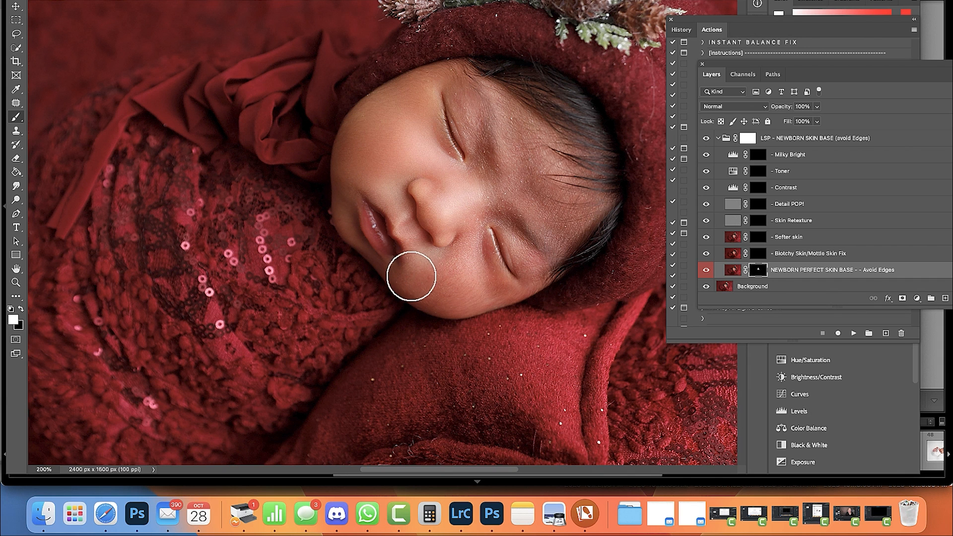
mouse_move(431, 286)
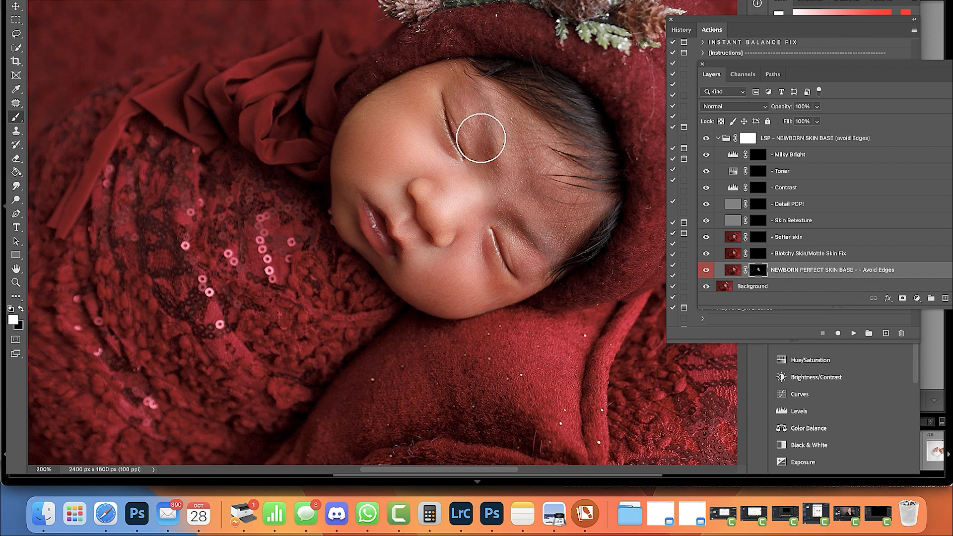
mouse_move(486, 158)
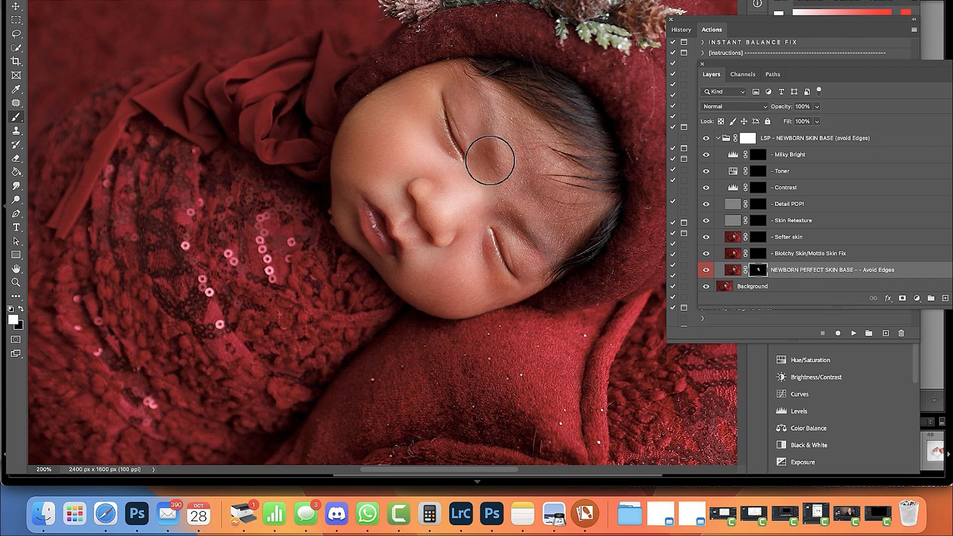
mouse_move(422, 98)
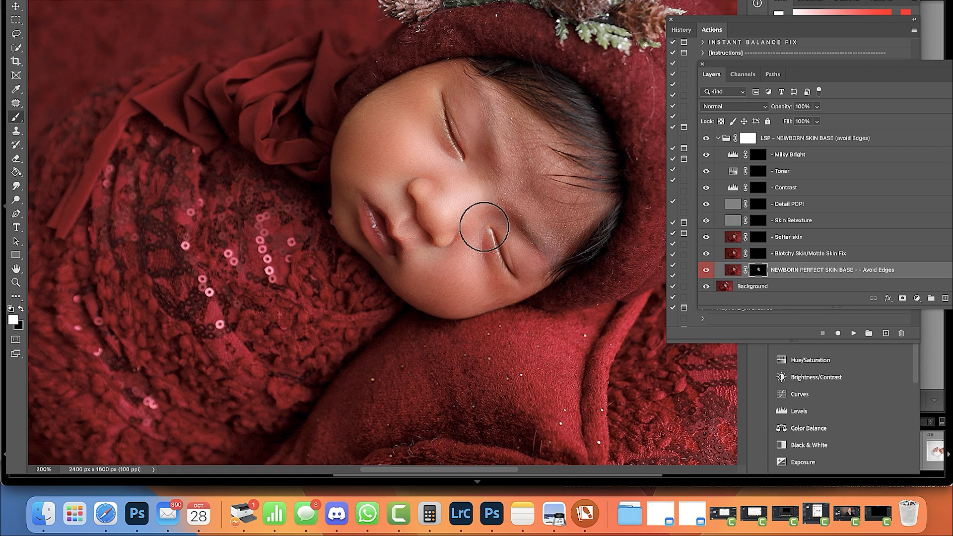
mouse_move(489, 293)
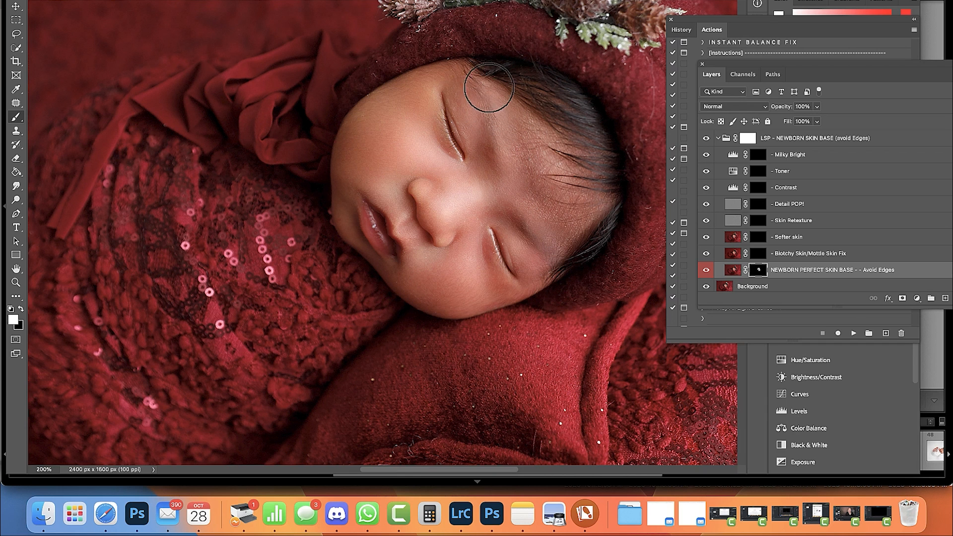
mouse_move(239, 7)
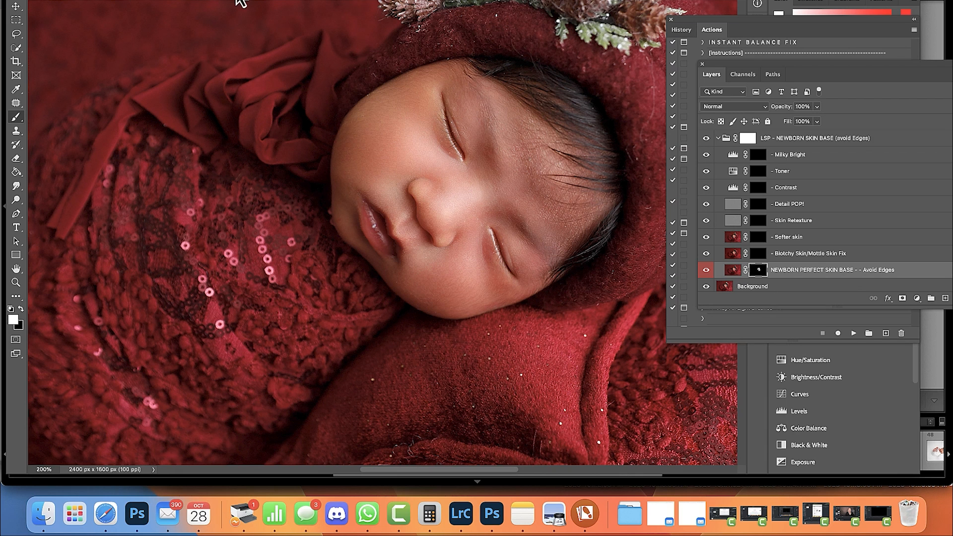
mouse_move(552, 234)
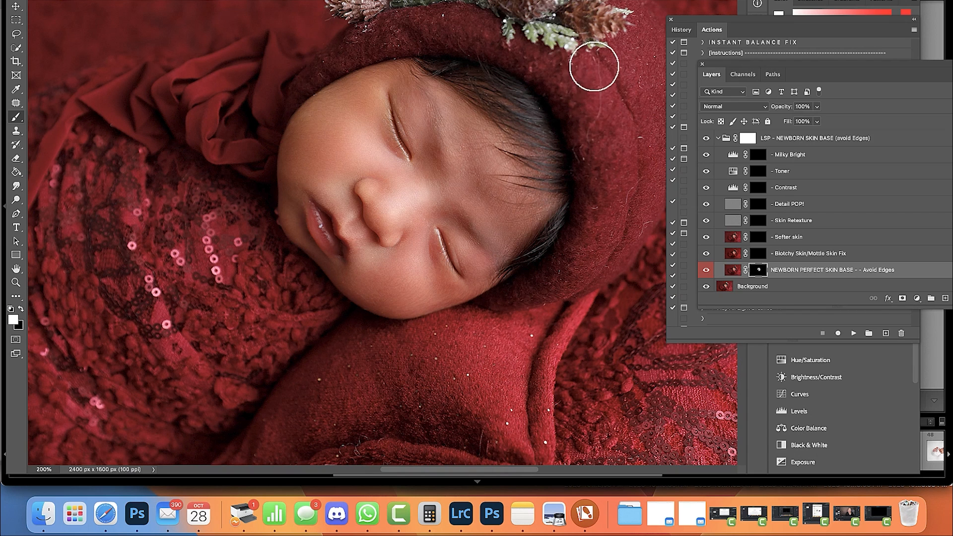
mouse_move(520, 60)
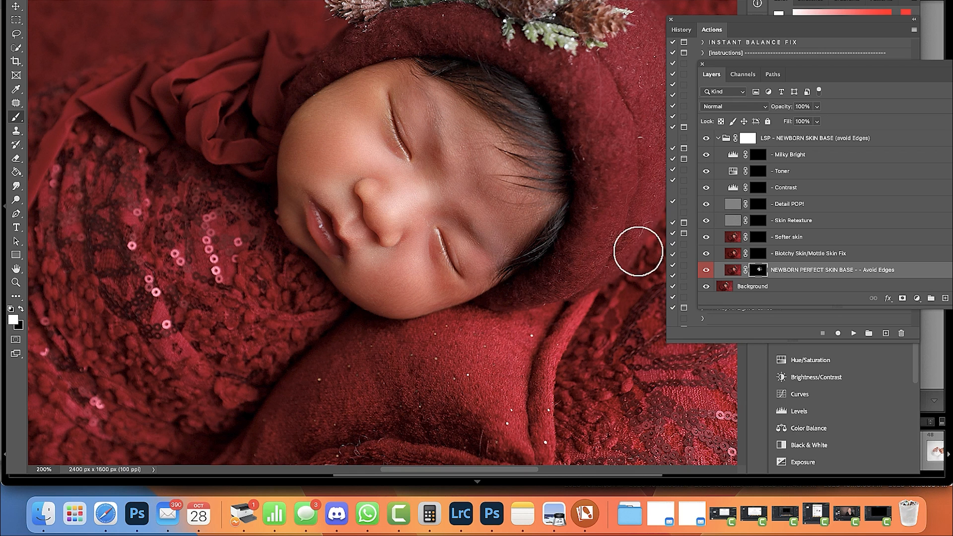
mouse_move(634, 62)
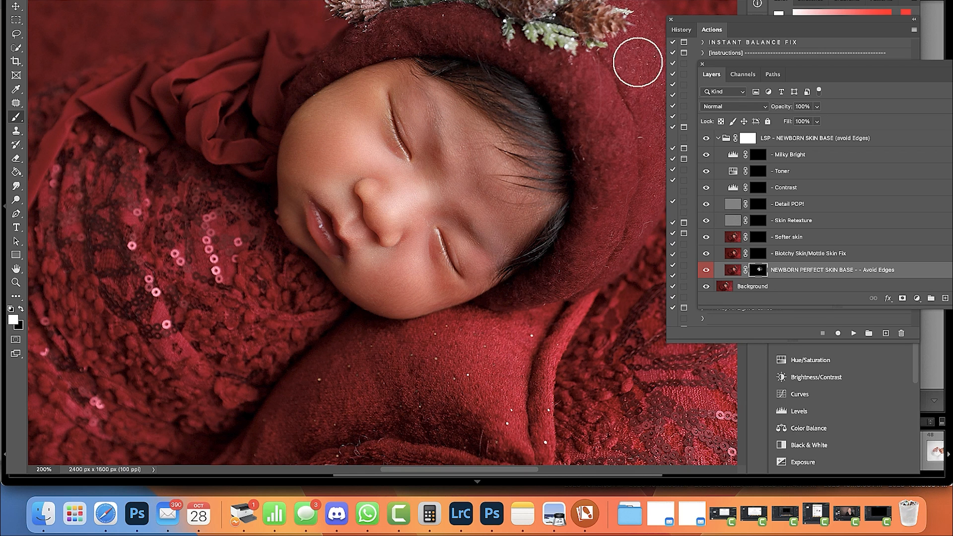
mouse_move(417, 163)
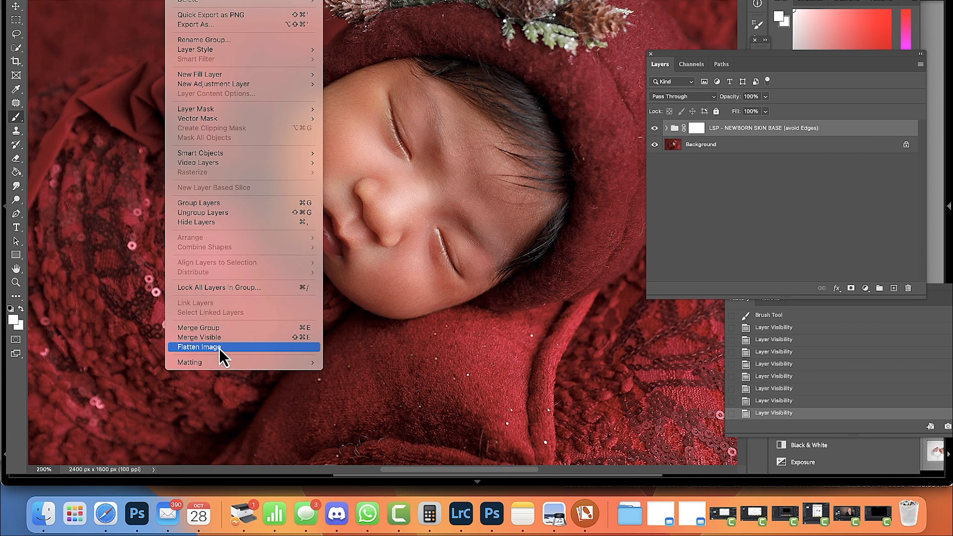
Flatten all layers into one Background layer and deselect the patched hood area.
left_click(198, 347)
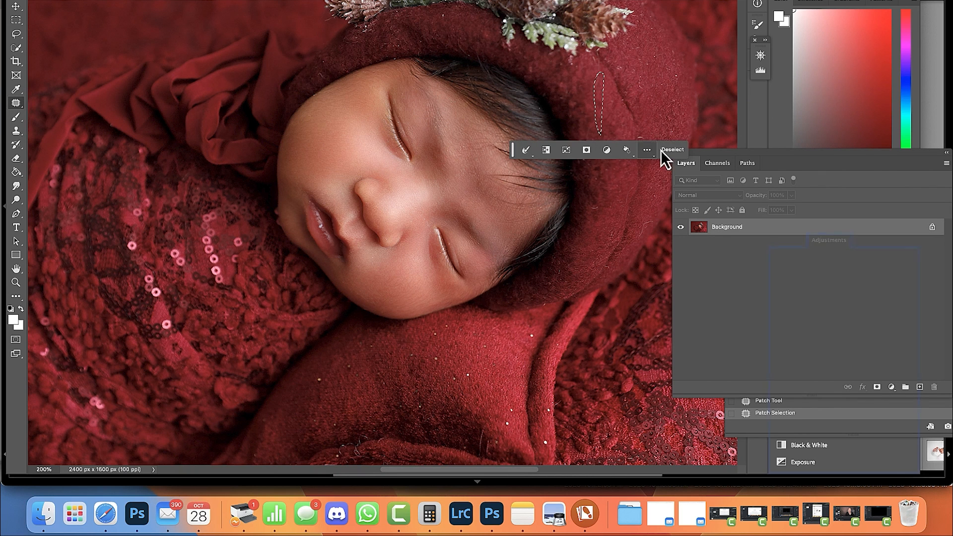
left_click(672, 150)
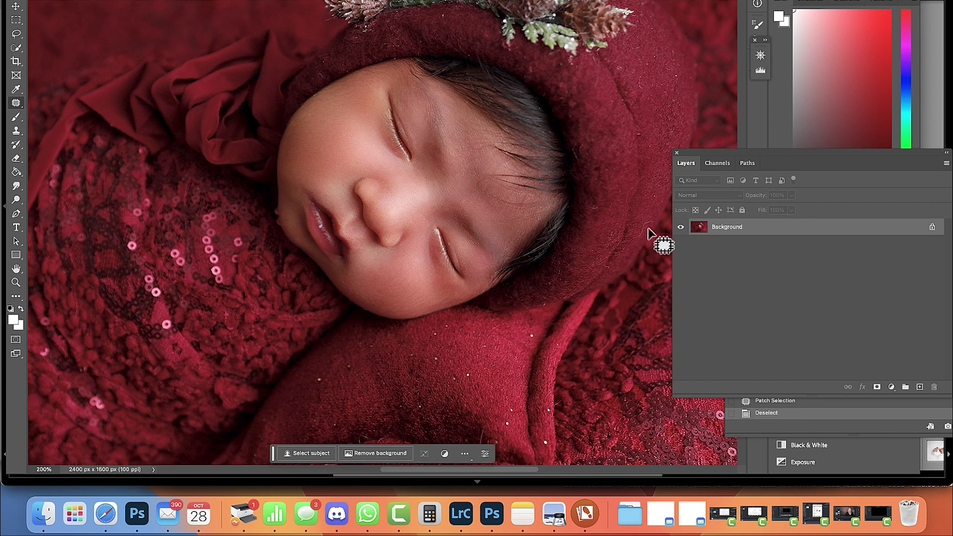
mouse_move(614, 177)
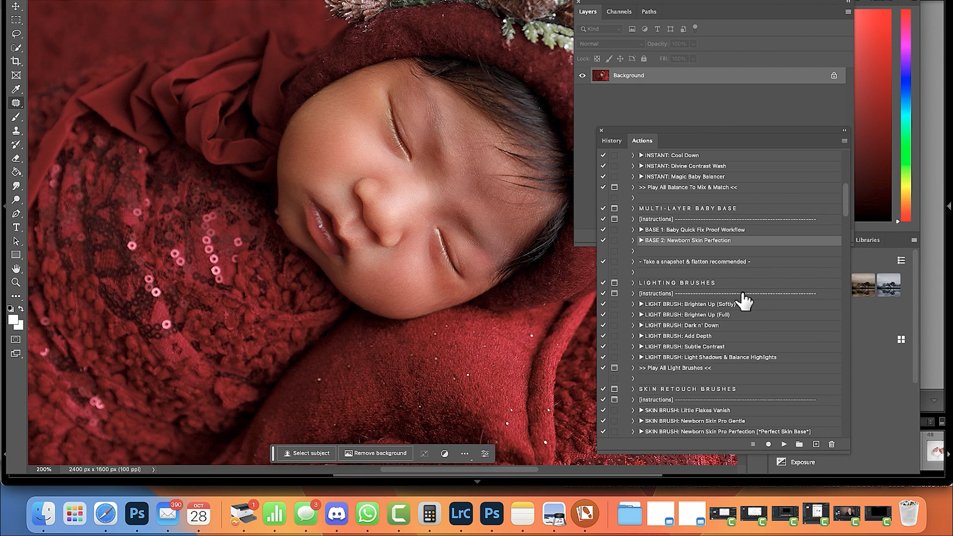
Scroll the Actions panel down to the DETAIL BRUSH: Sharpen Lashes & Details action.
scroll("down", 3)
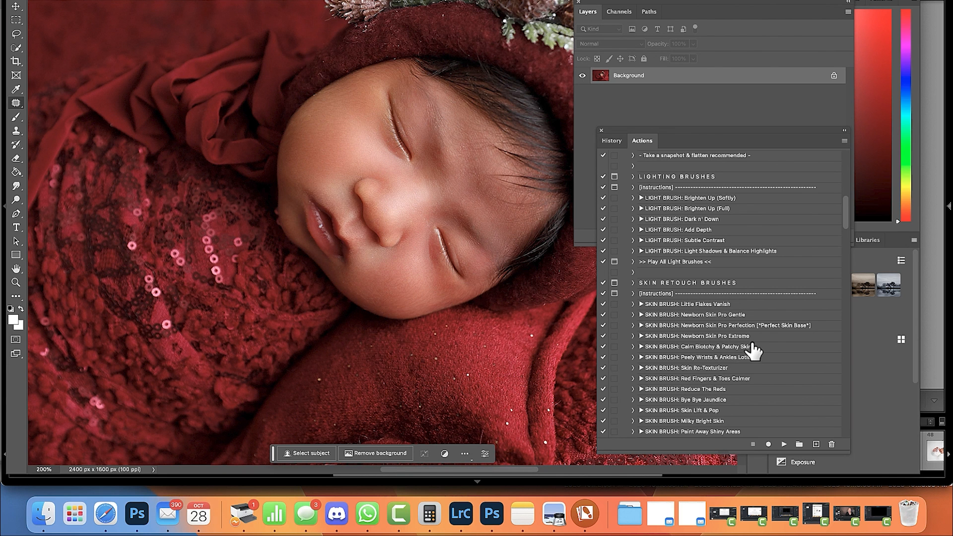
scroll("down", 3)
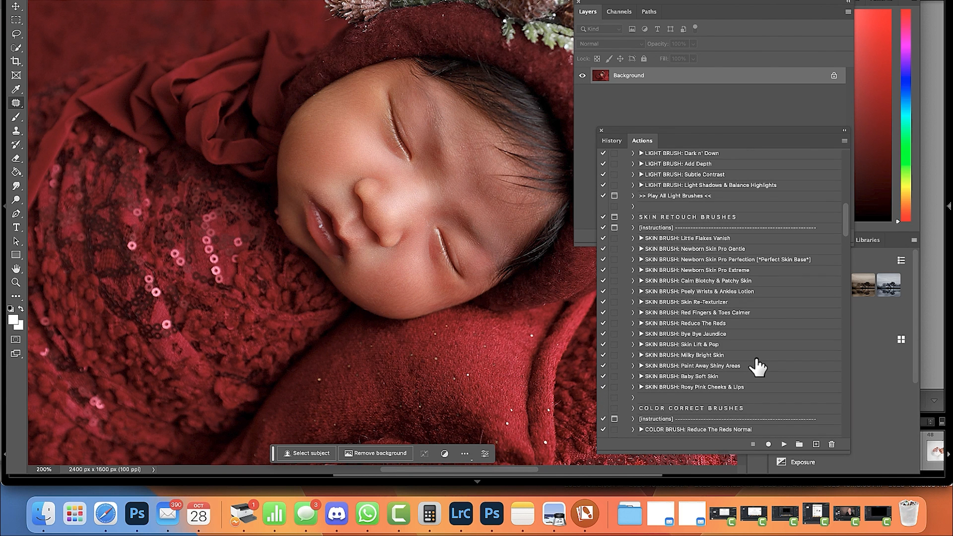
scroll("down", 3)
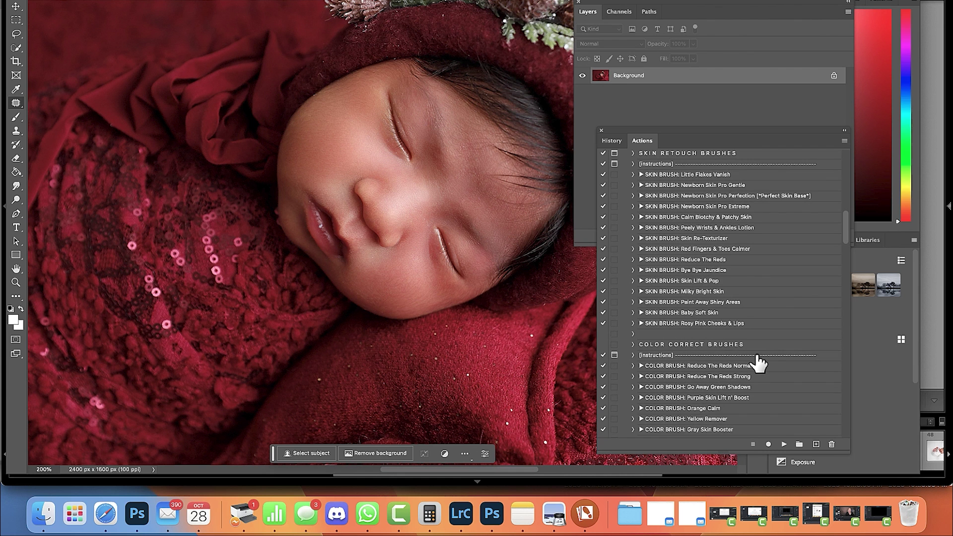
scroll("down", 3)
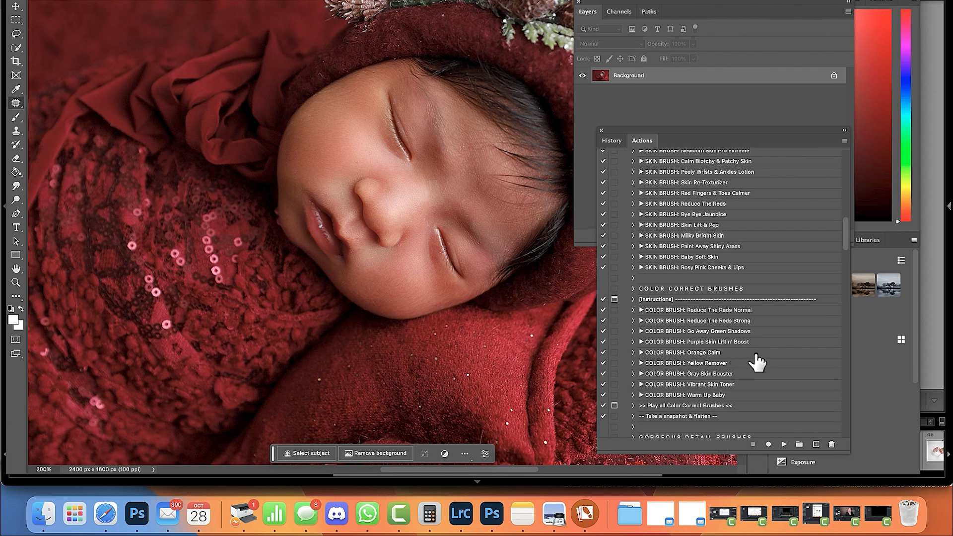
scroll("down", 3)
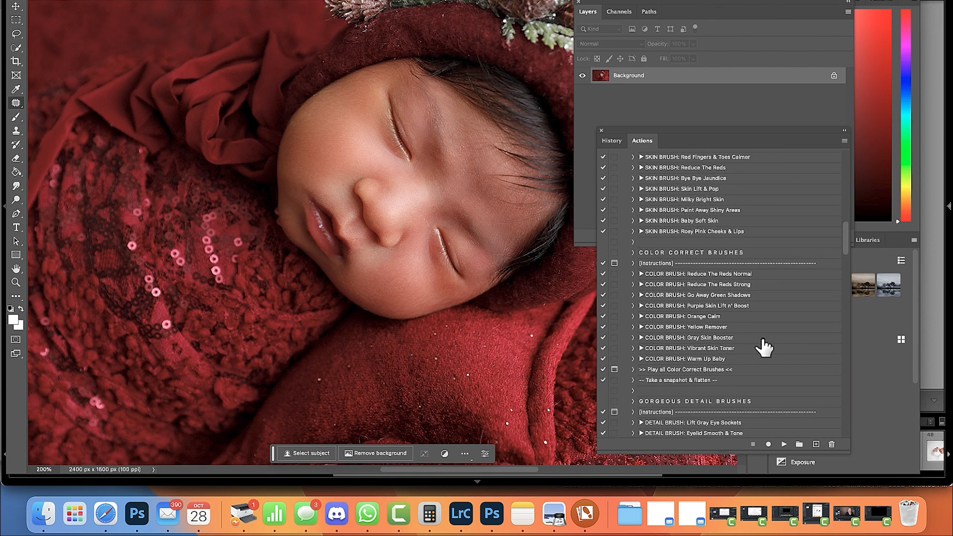
scroll("down", 3)
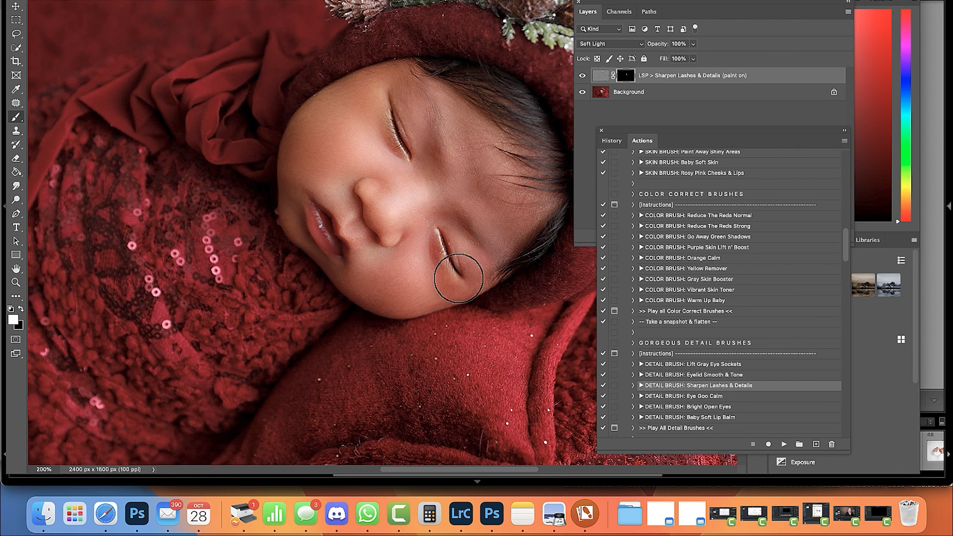
mouse_move(533, 163)
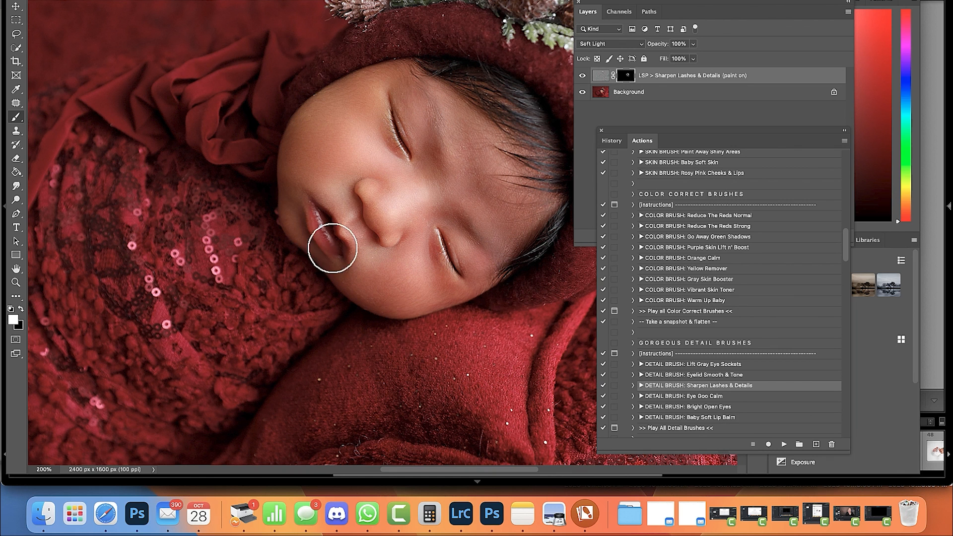
mouse_move(287, 109)
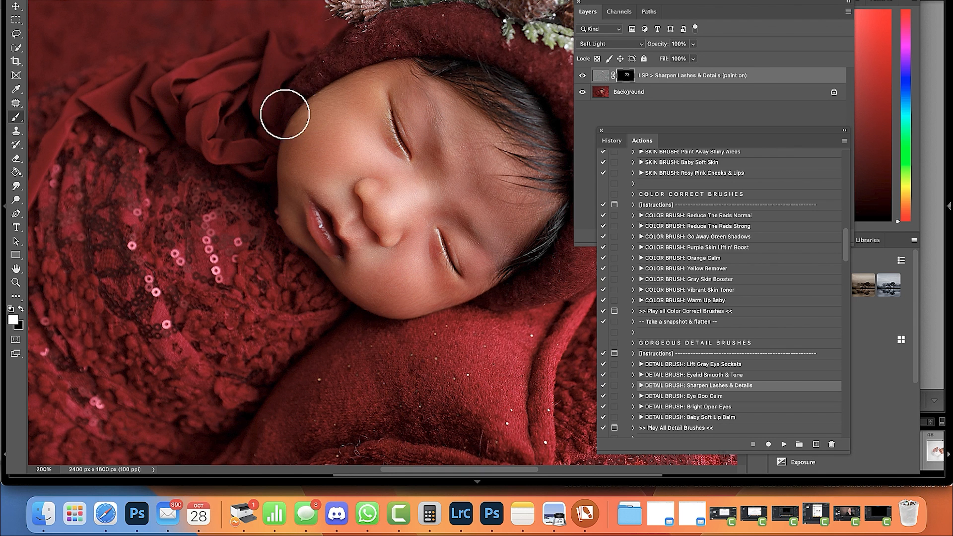
mouse_move(492, 361)
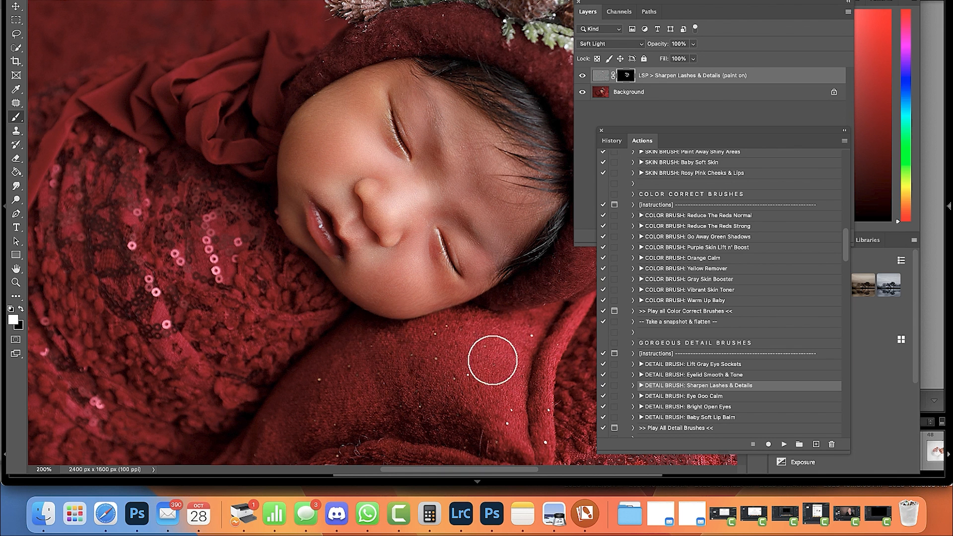
mouse_move(411, 57)
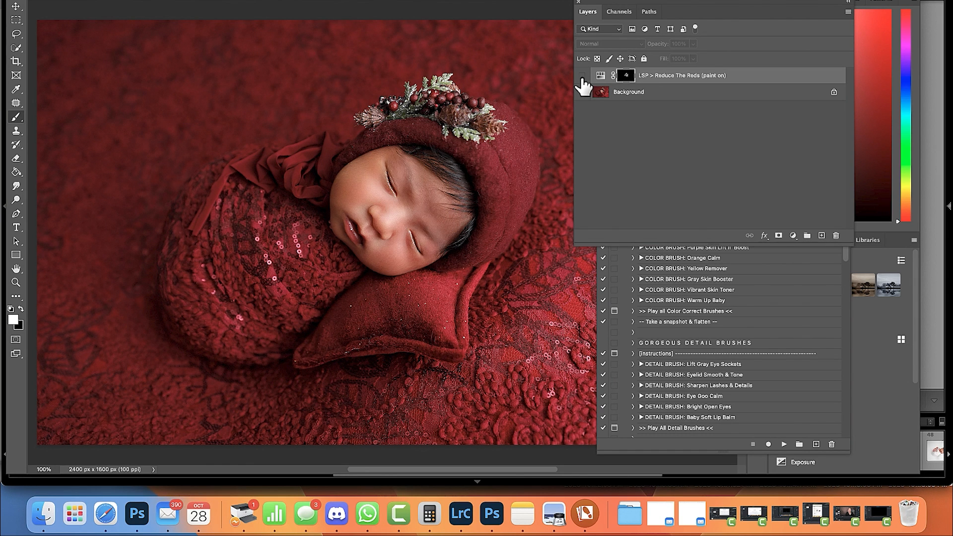
mouse_move(582, 78)
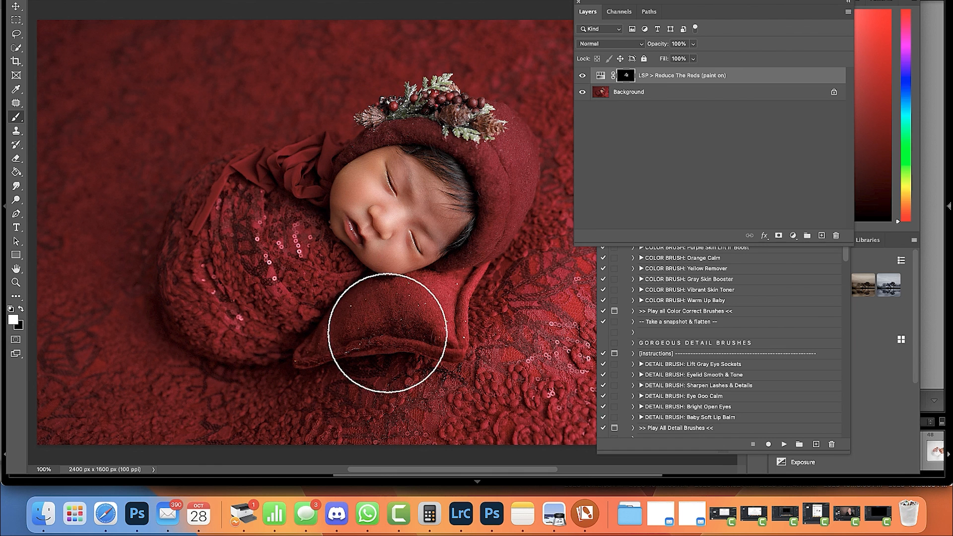
mouse_move(527, 381)
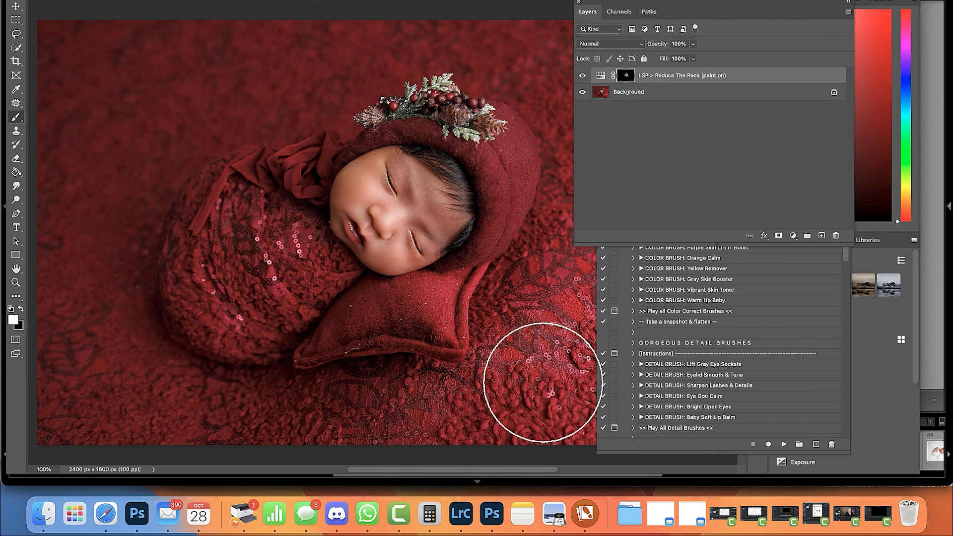
mouse_move(193, 214)
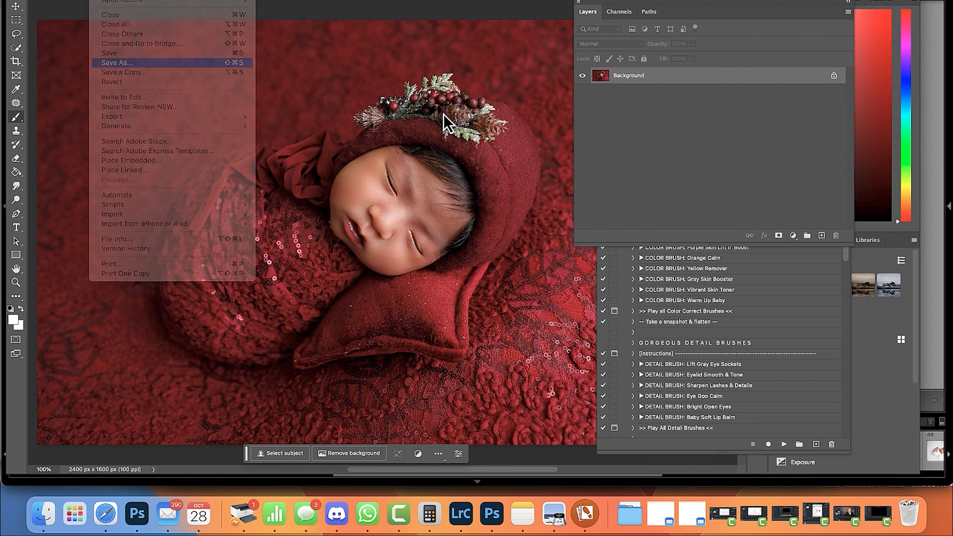
Save the retouched portrait as a JPEG at maximum quality 12.
left_click(116, 61)
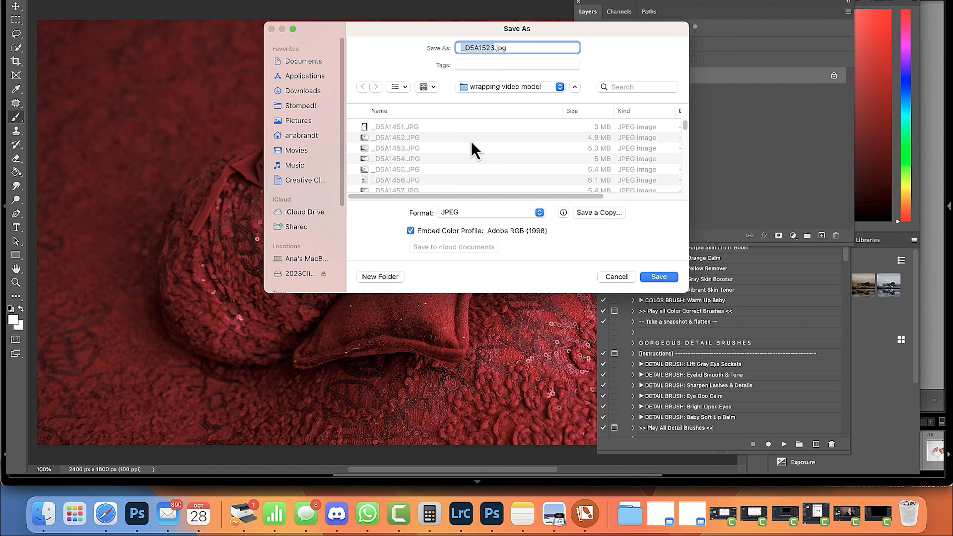
left_click(660, 276)
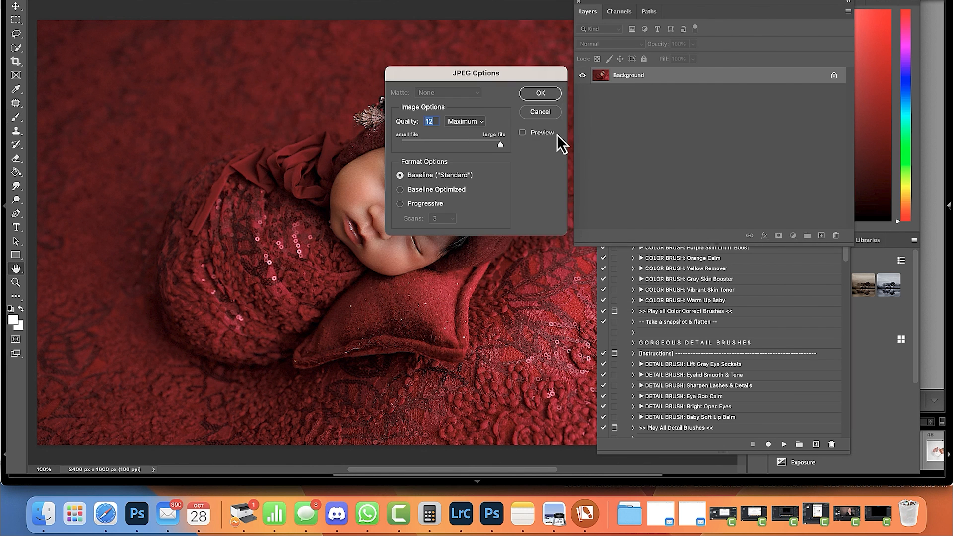
left_click(540, 93)
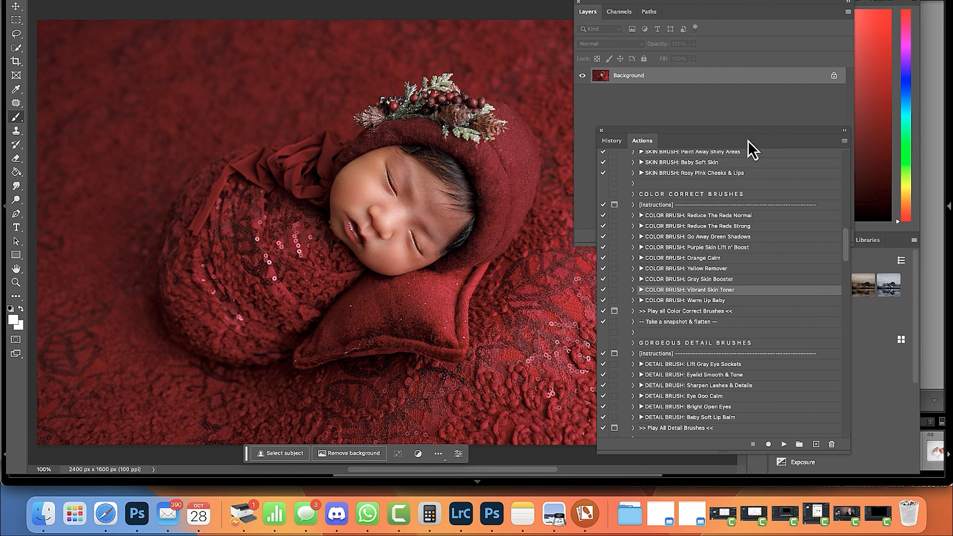
scroll("down", 3)
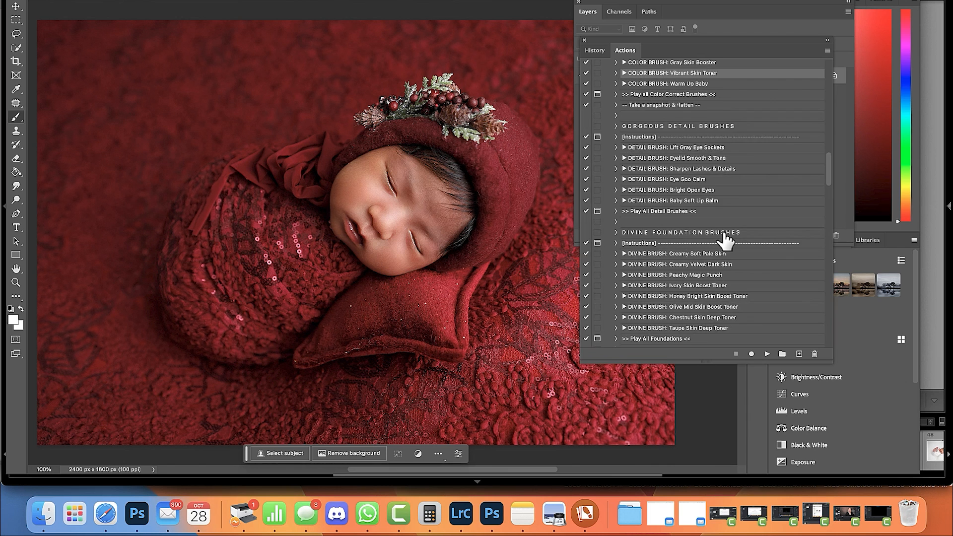
scroll("down", 3)
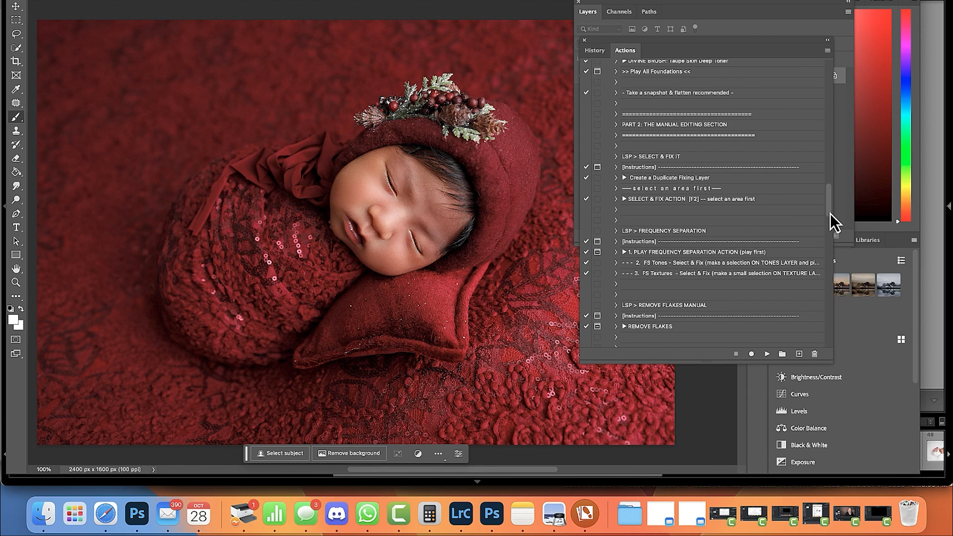
scroll("down", 3)
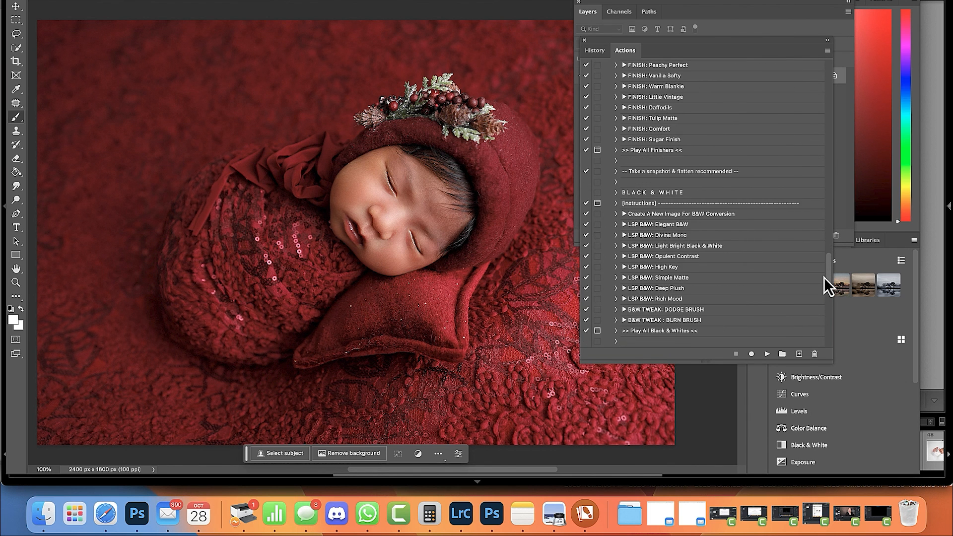
scroll("down", 3)
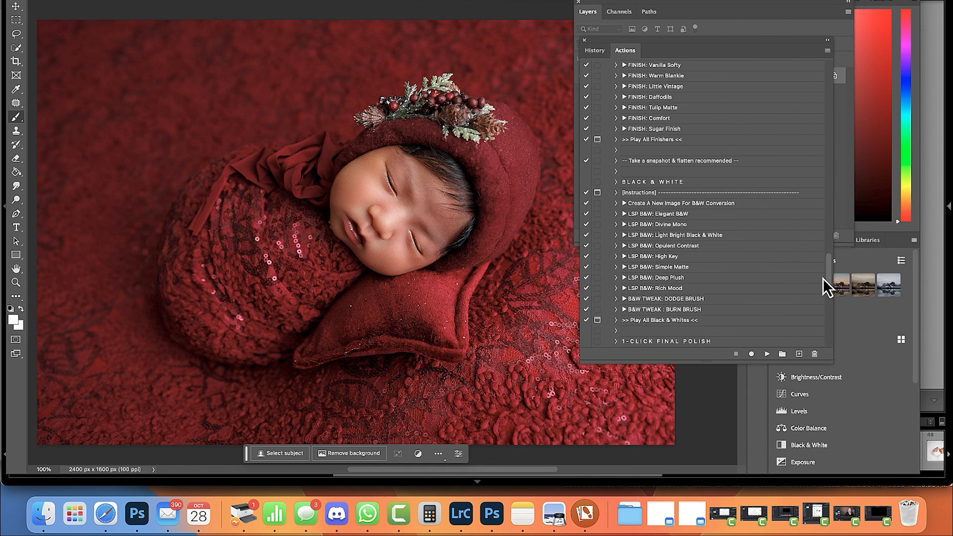
scroll("down", 3)
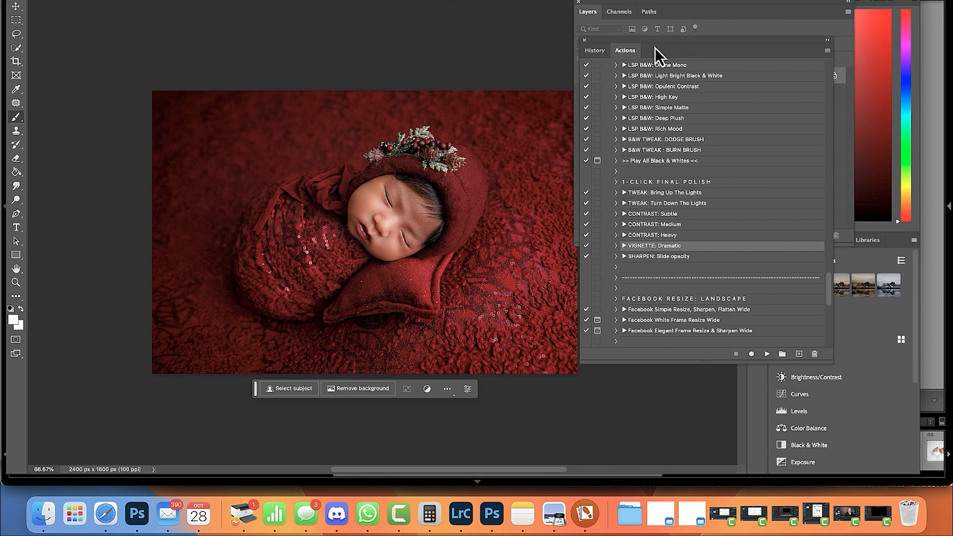
mouse_move(613, 4)
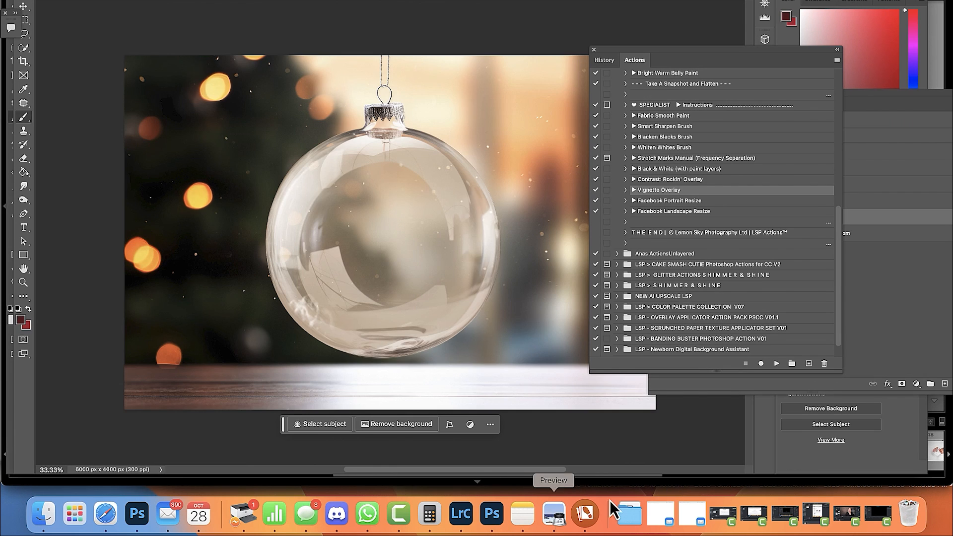
Open s_DSA1523.jpg from the wrapping video model folder.
left_click(114, 2)
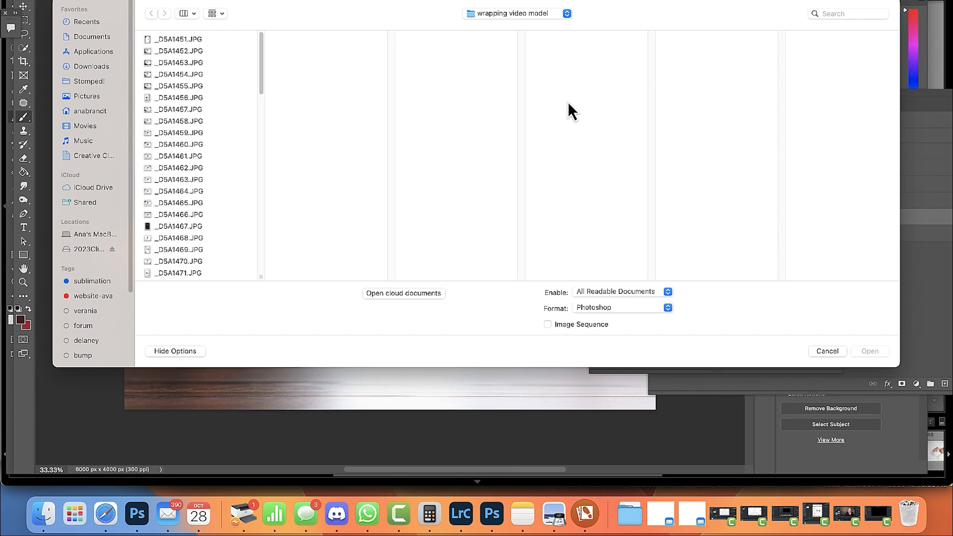
scroll("down", 3)
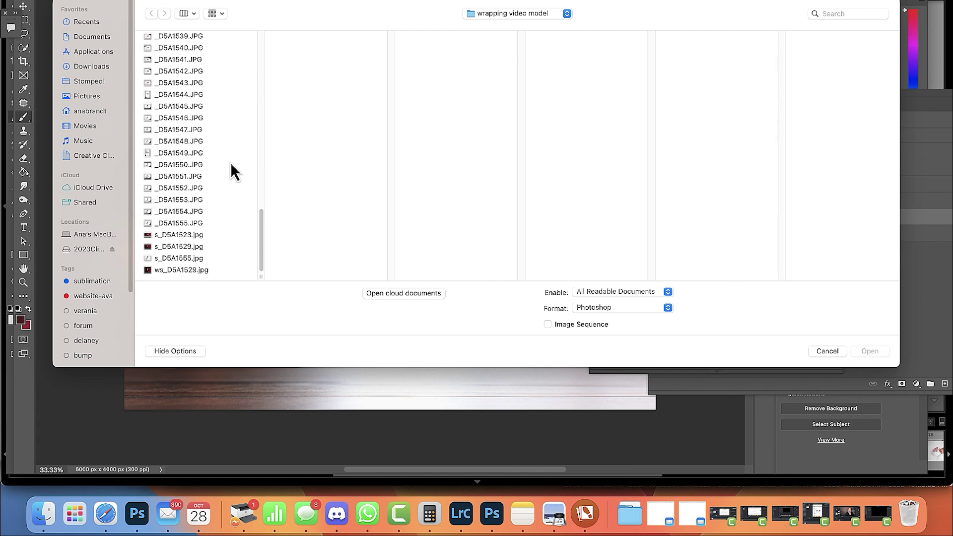
left_click(179, 247)
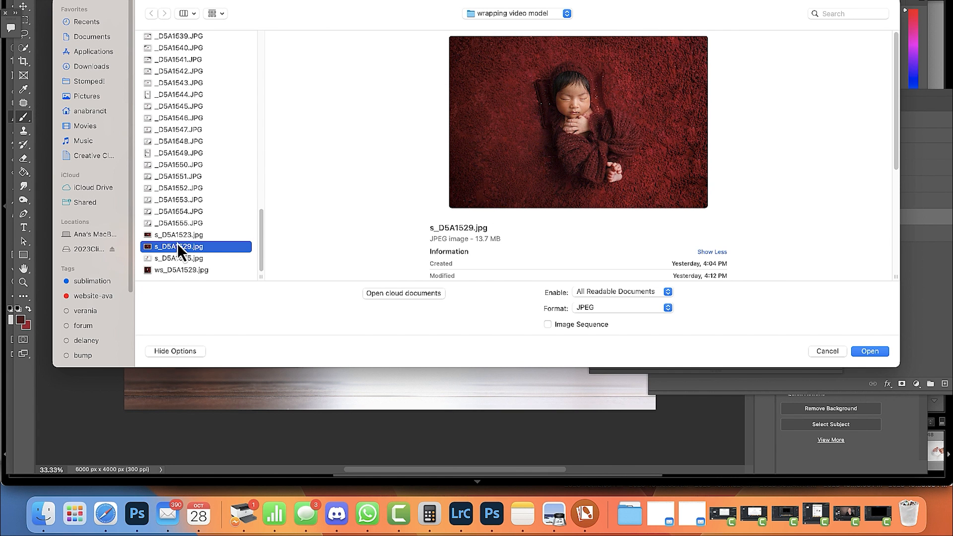
left_click(178, 235)
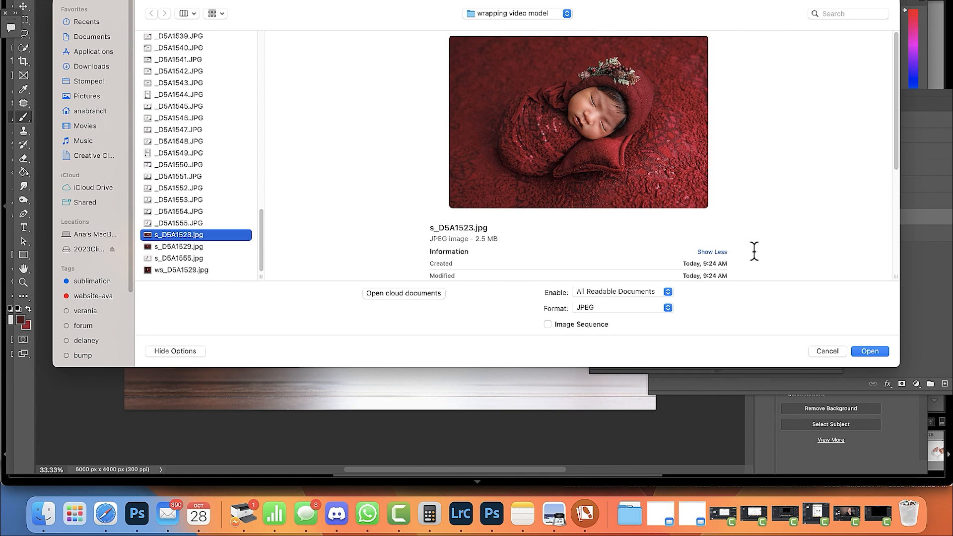
left_click(870, 352)
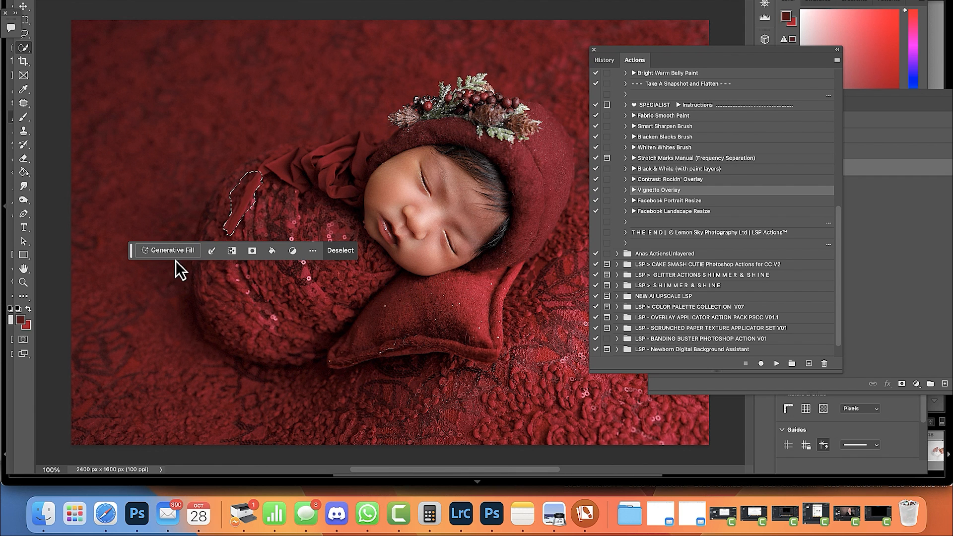
Try Generative Fill twice on the string selection without a prompt, dismissing the guideline warnings.
left_click(172, 250)
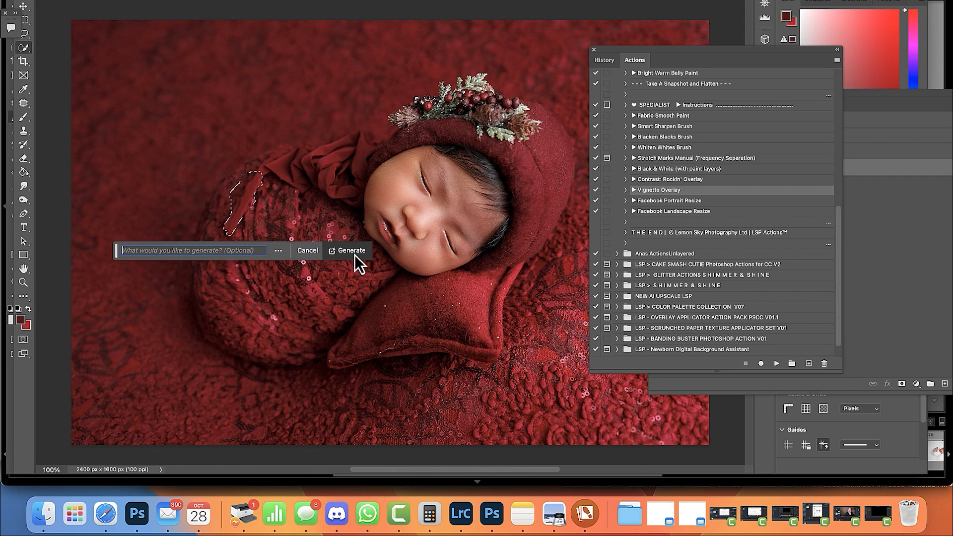
left_click(350, 250)
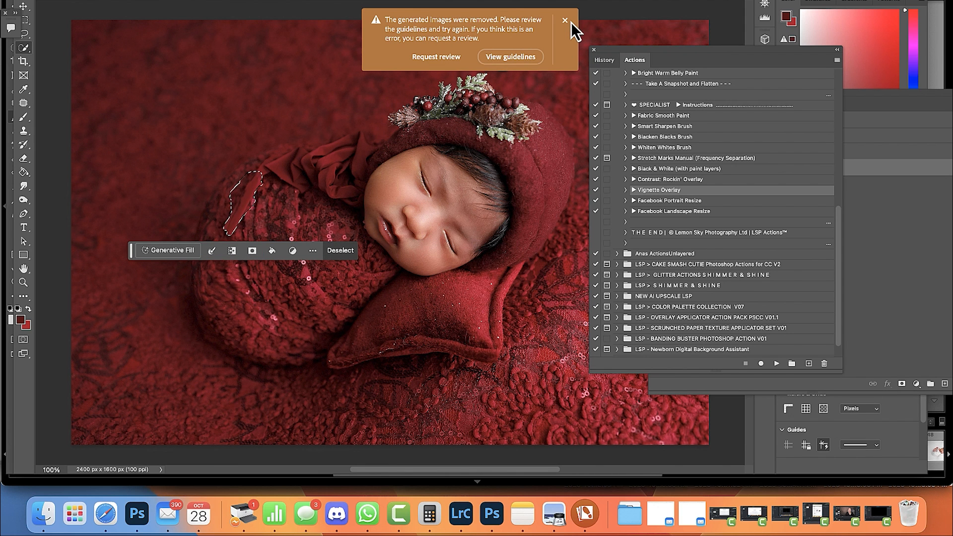
left_click(565, 19)
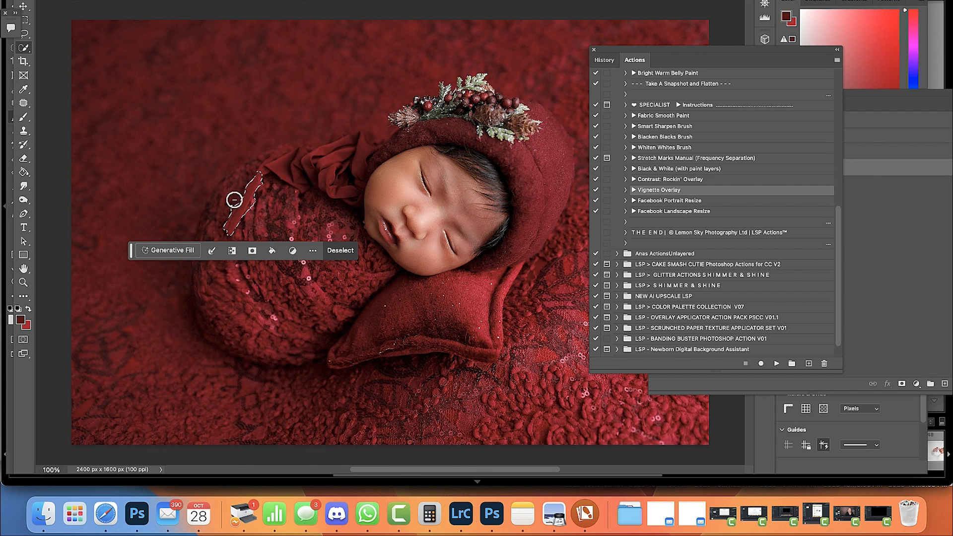
left_click(167, 250)
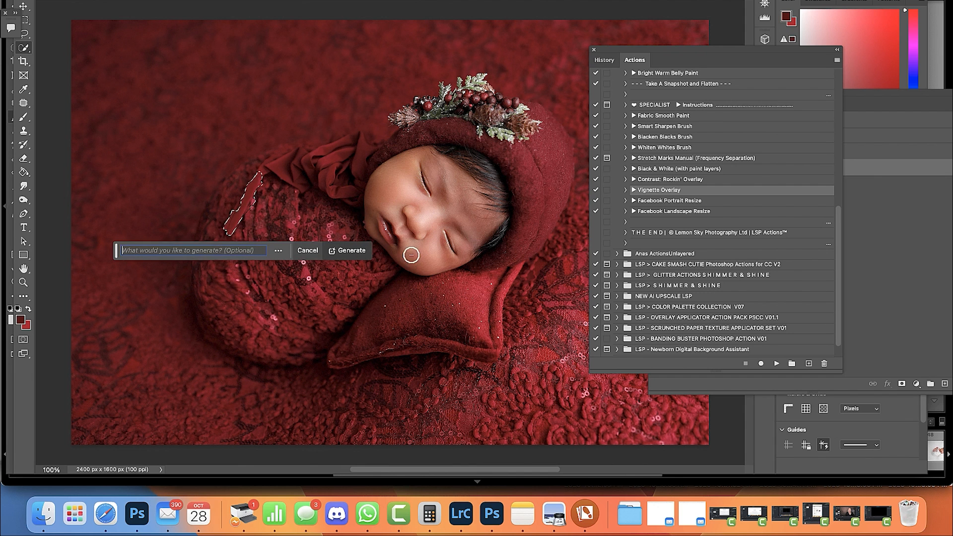
left_click(345, 250)
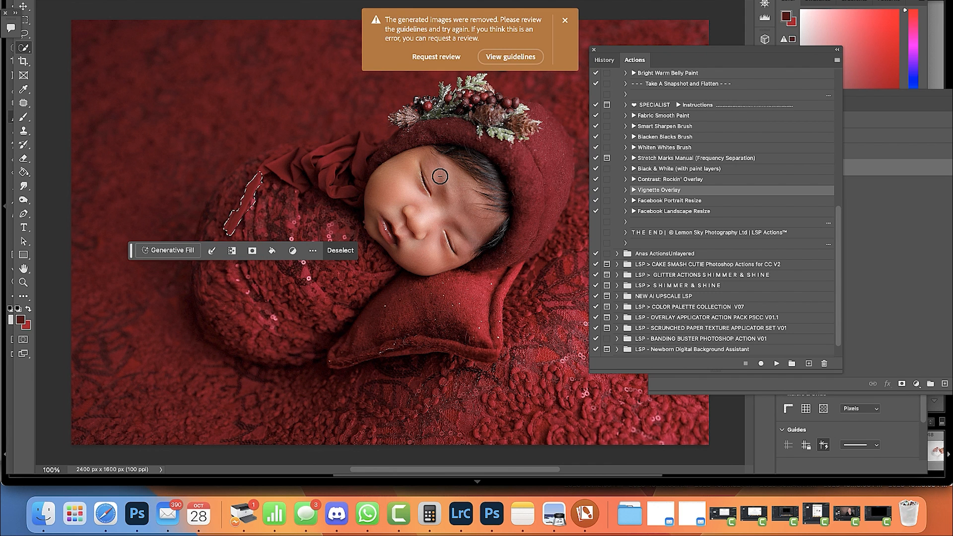
mouse_move(564, 22)
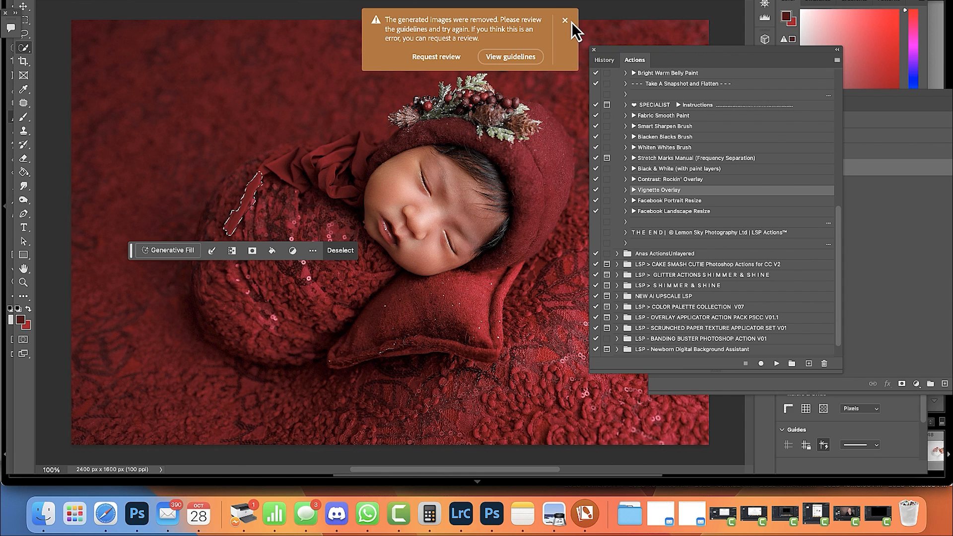
left_click(564, 19)
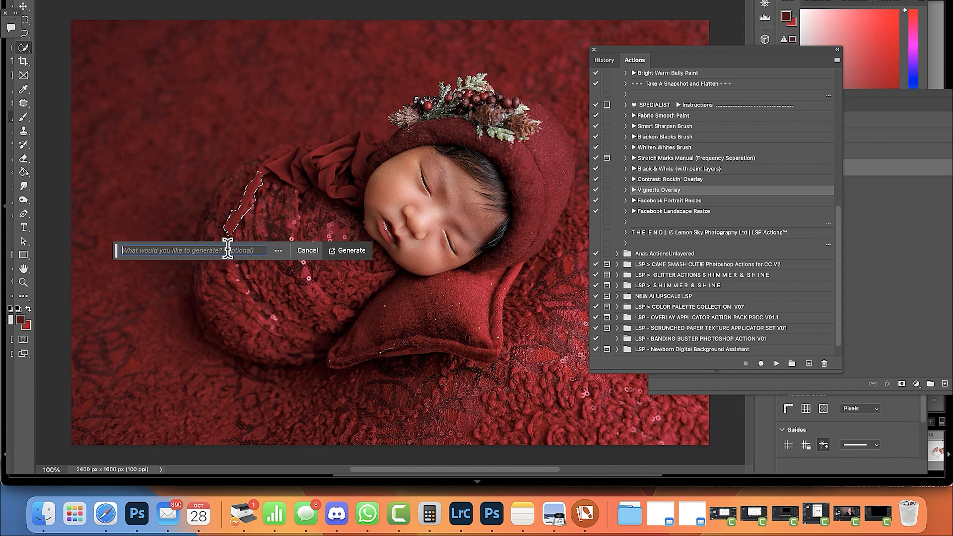
Generate a fill with the prompt 'remove' to replace the stray string.
type("remove")
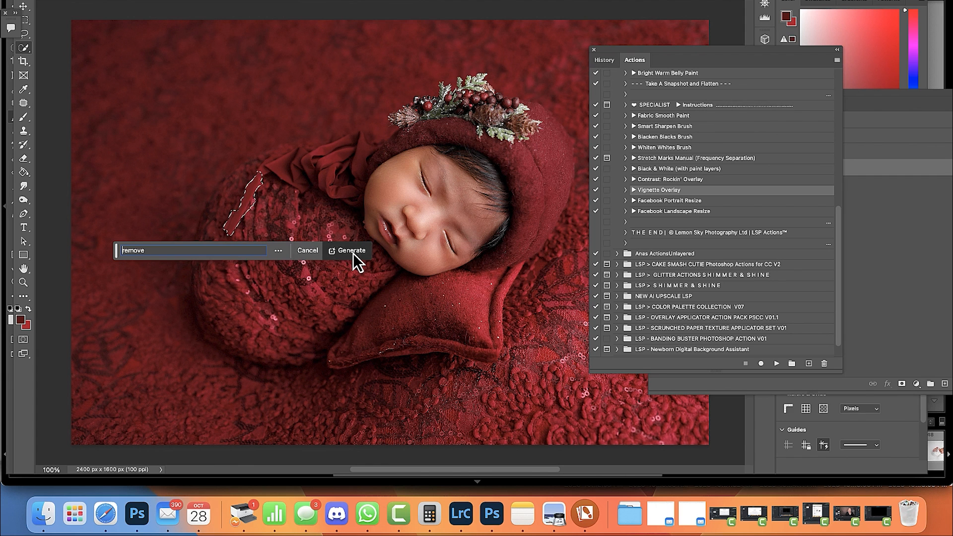
left_click(349, 251)
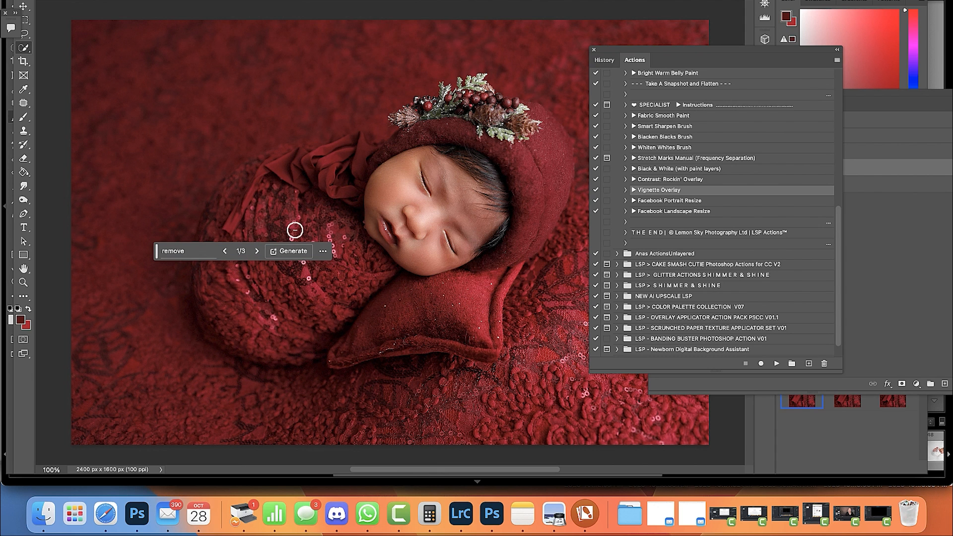
mouse_move(840, 271)
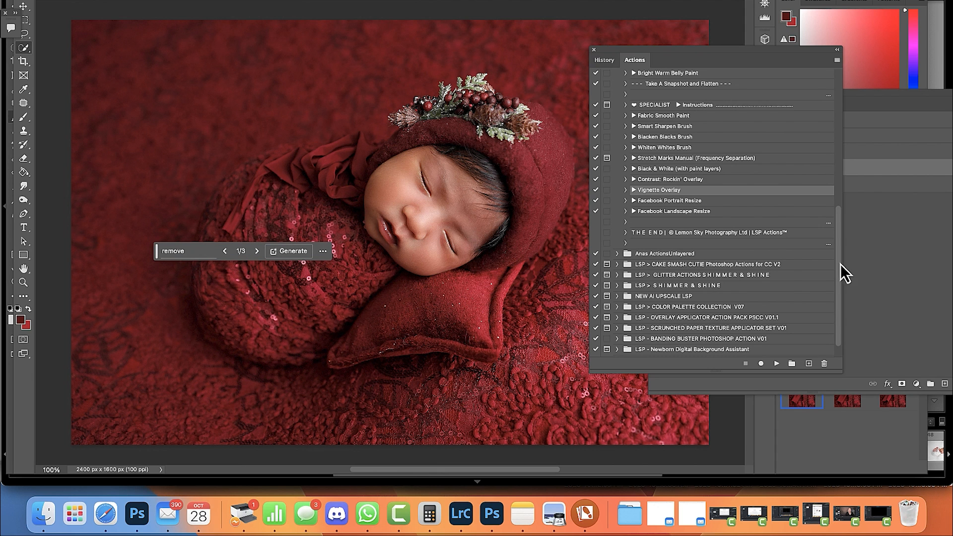
mouse_move(597, 71)
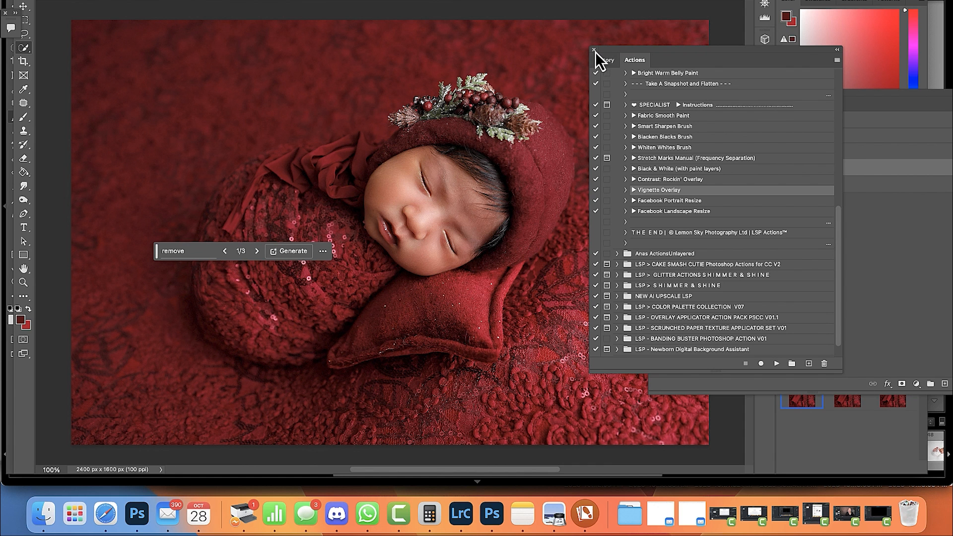
Delete a generated variation, hide the 'remove' layer and flatten, discarding hidden layers.
left_click(594, 50)
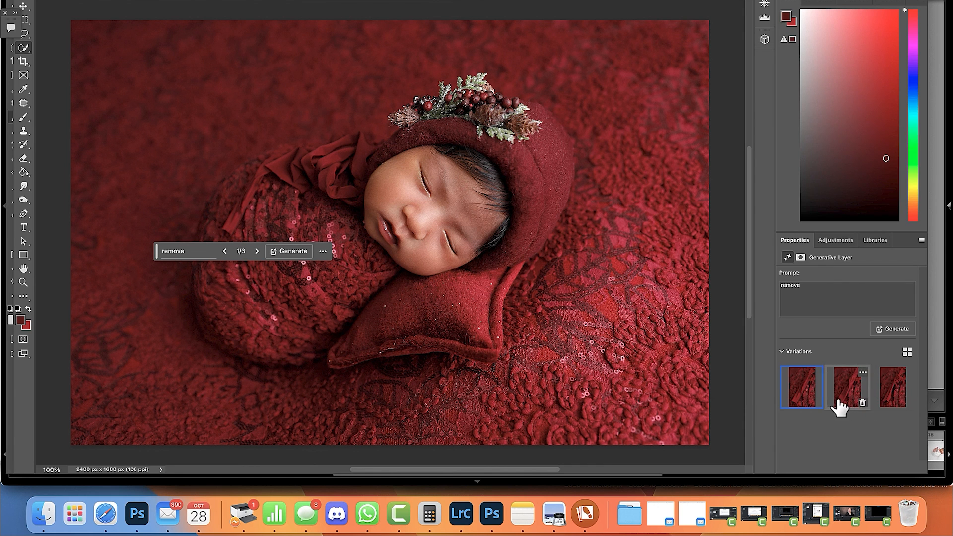
left_click(848, 387)
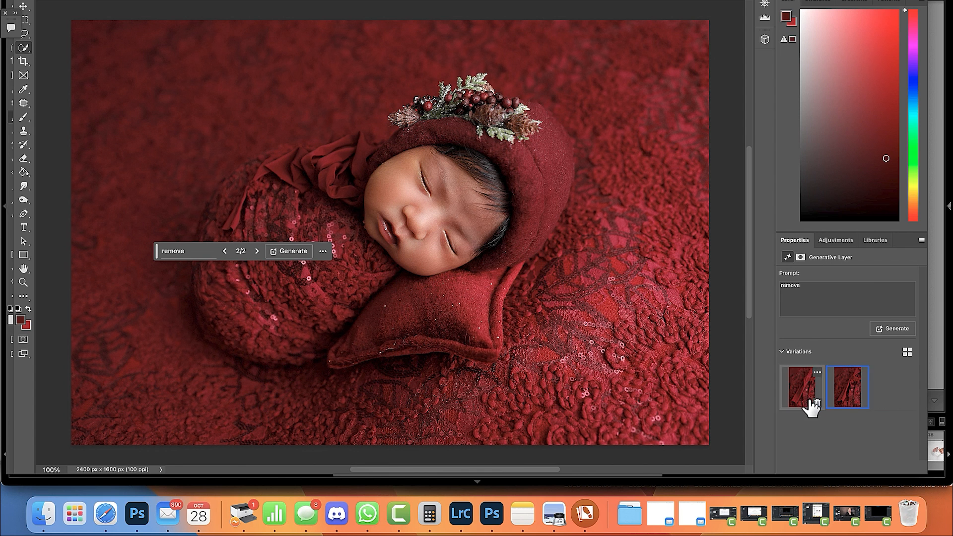
left_click(802, 386)
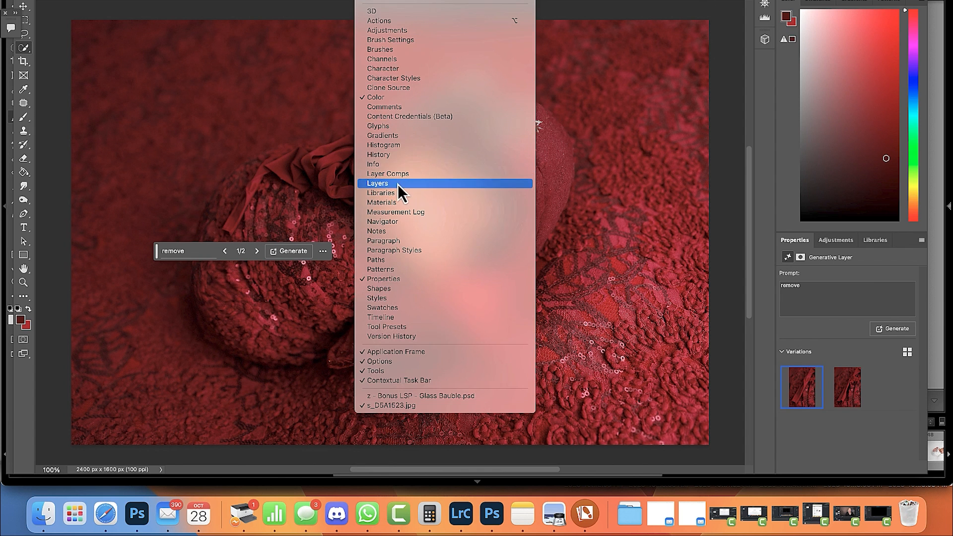
left_click(380, 183)
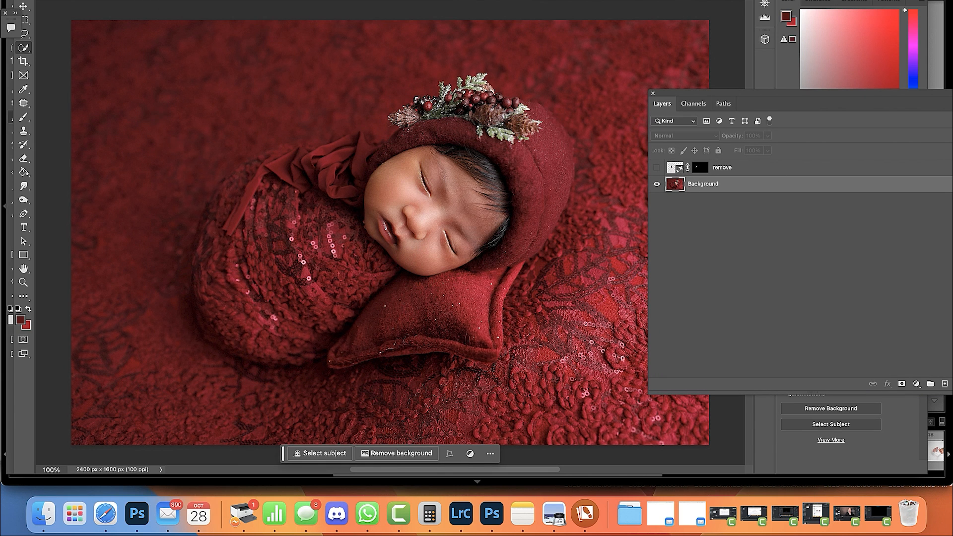
mouse_move(236, 272)
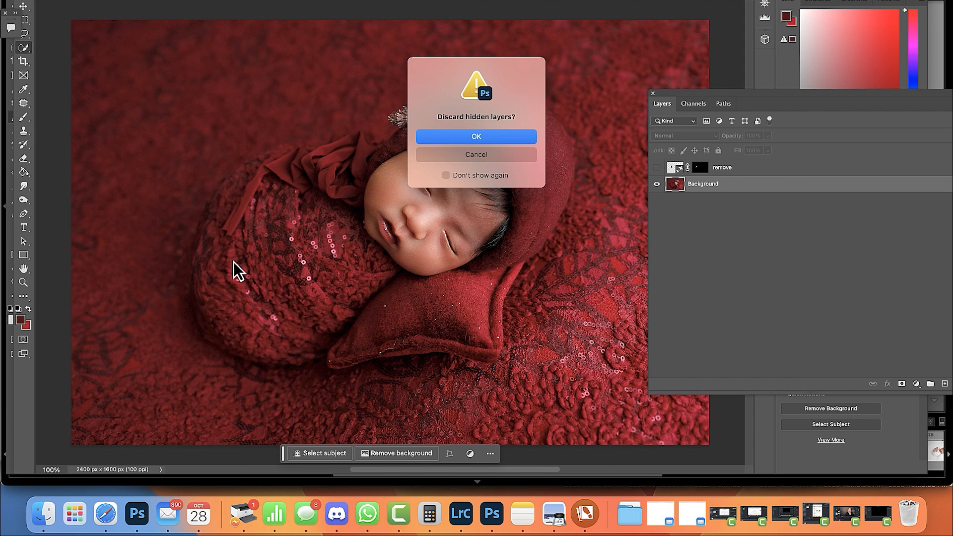
mouse_move(529, 144)
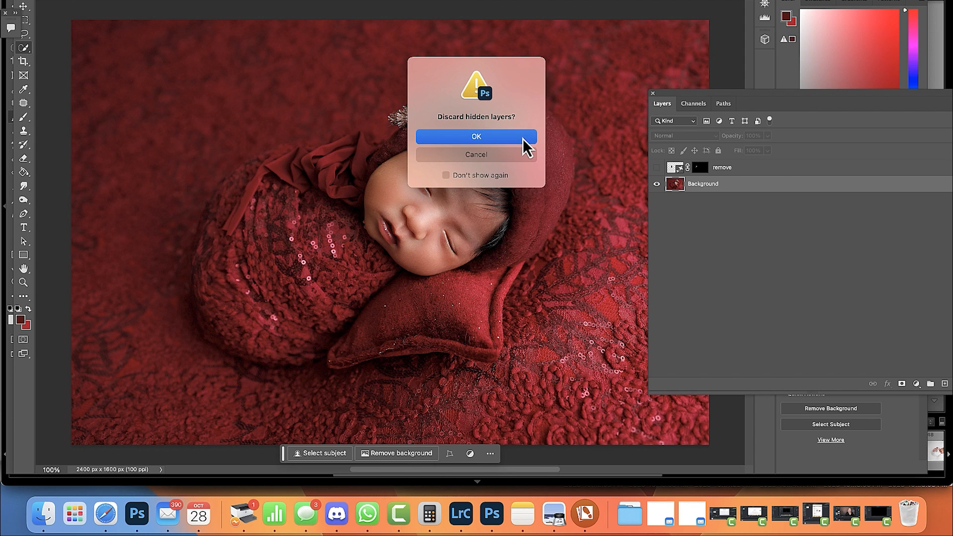
left_click(477, 136)
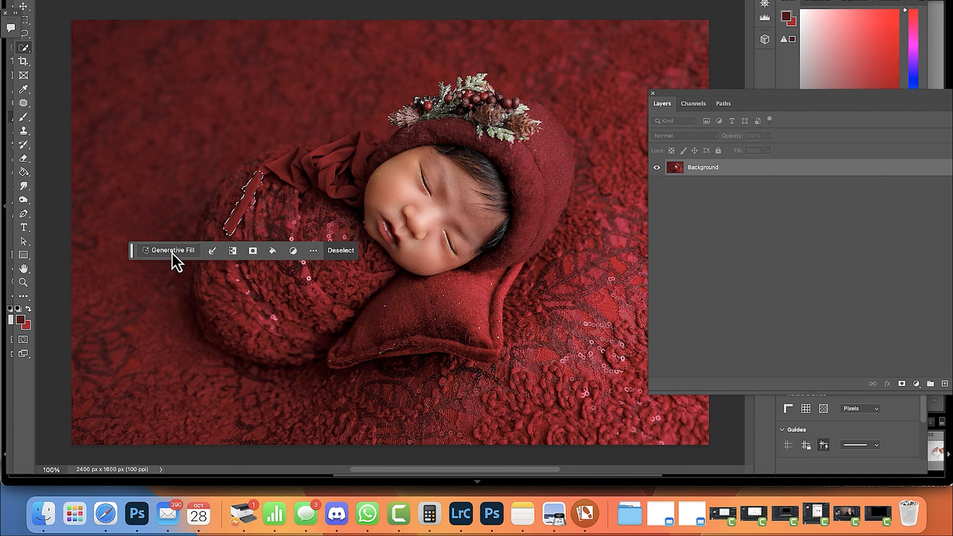
Try Generative Fill on the stray-string selection before clearing it.
left_click(174, 250)
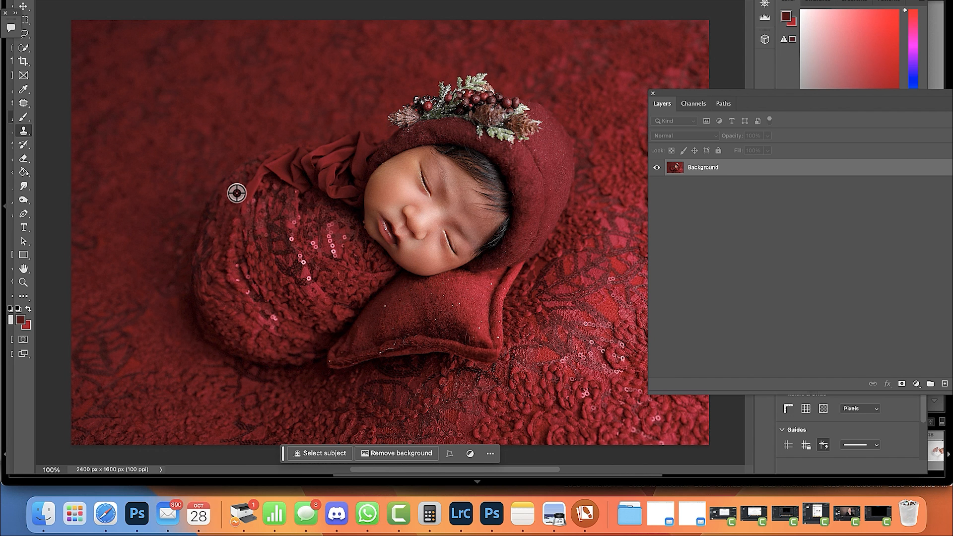
mouse_move(268, 195)
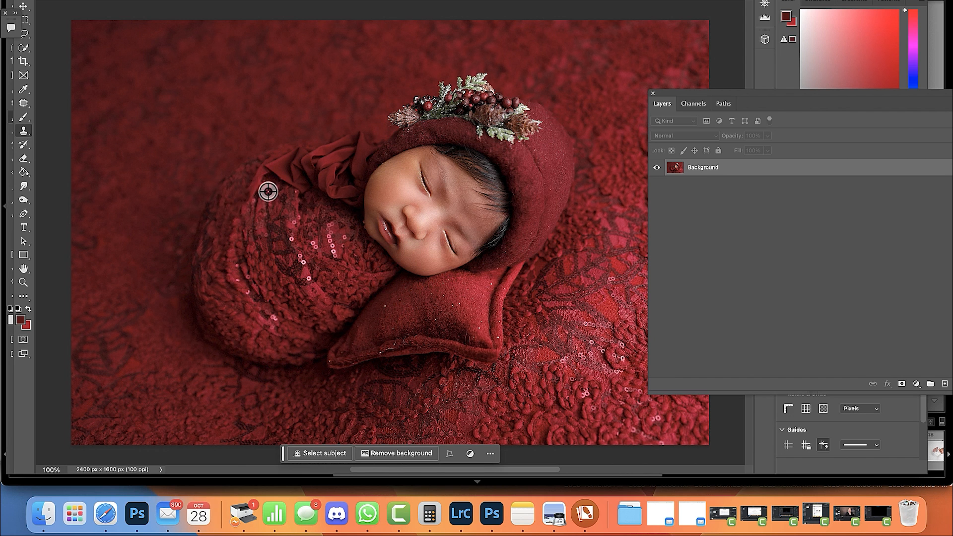
mouse_move(241, 205)
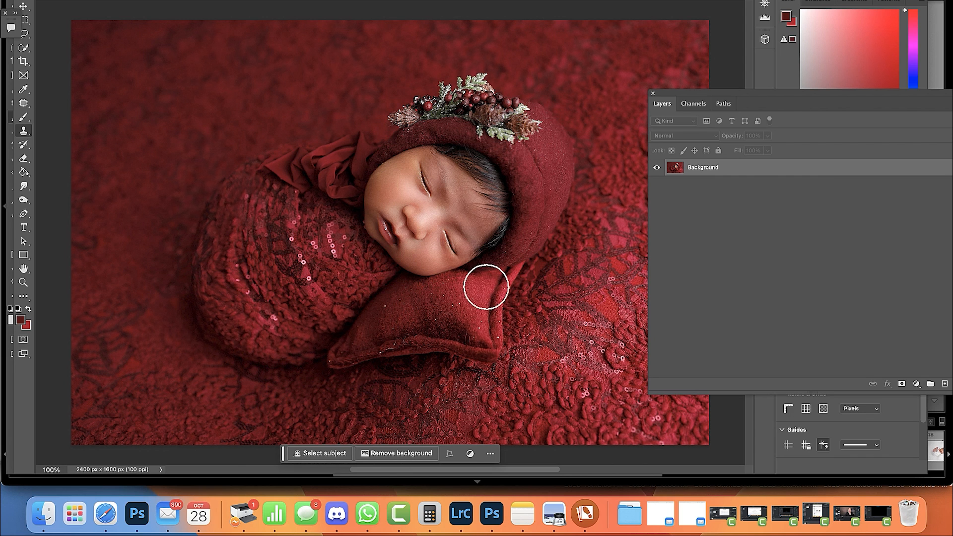
Clone nearby knit texture over the stray string near the pillow on the Background layer.
left_click_drag(486, 287, 529, 241)
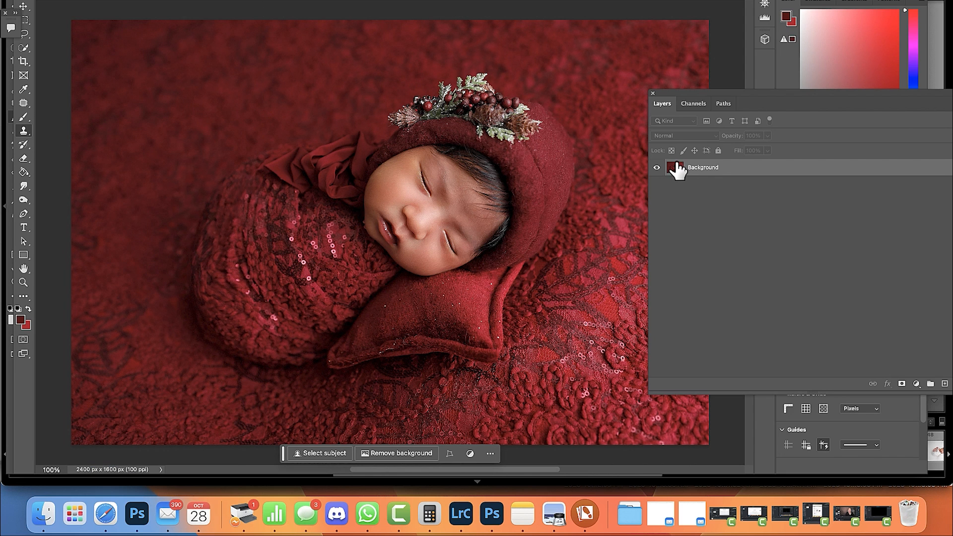
left_click(657, 167)
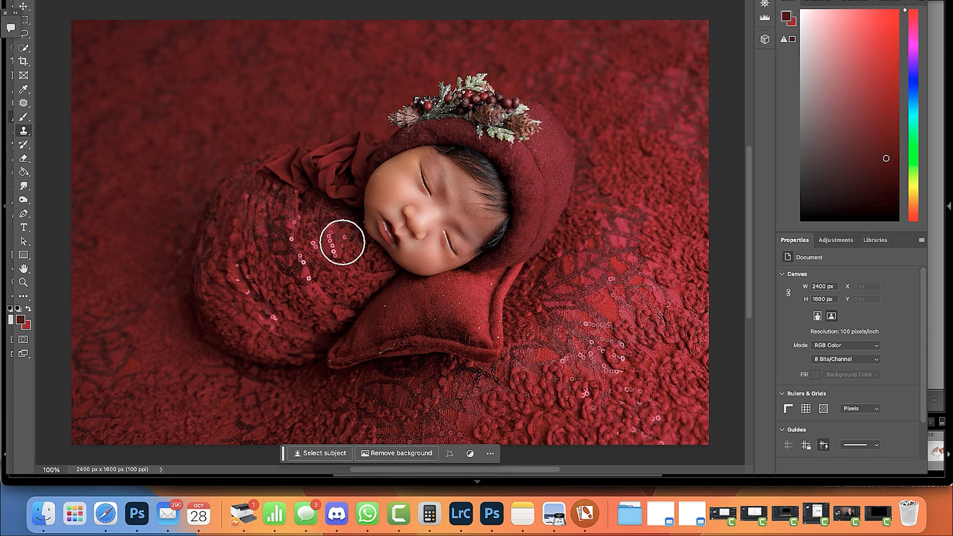
mouse_move(635, 171)
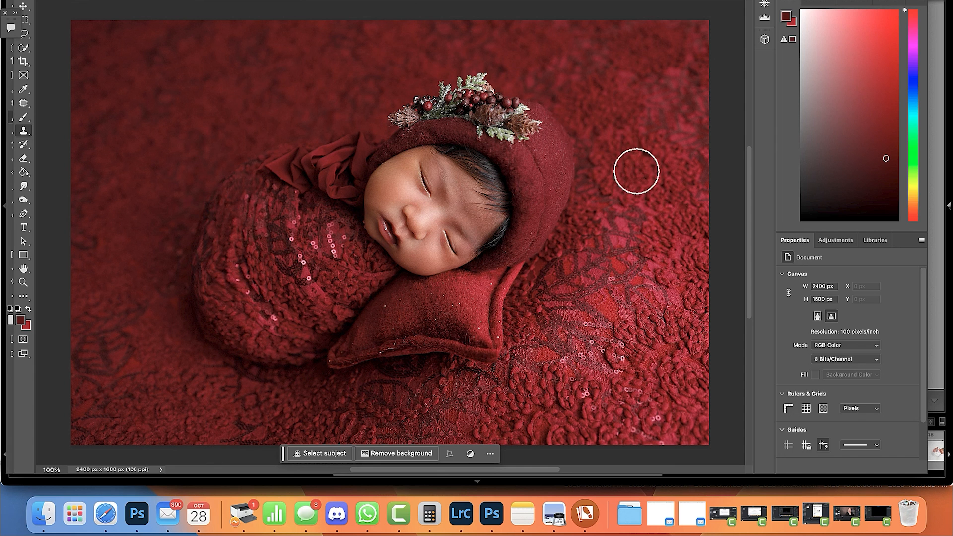
mouse_move(659, 101)
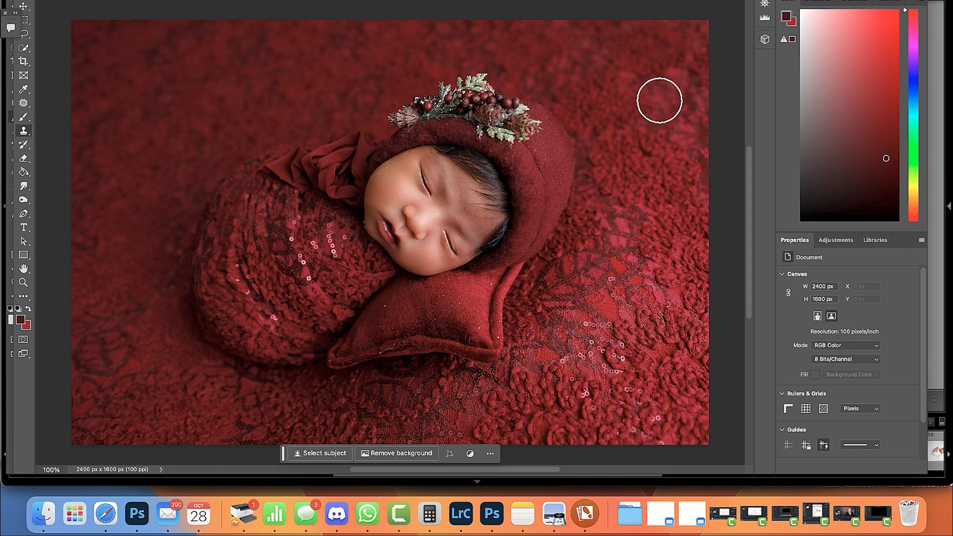
mouse_move(320, 301)
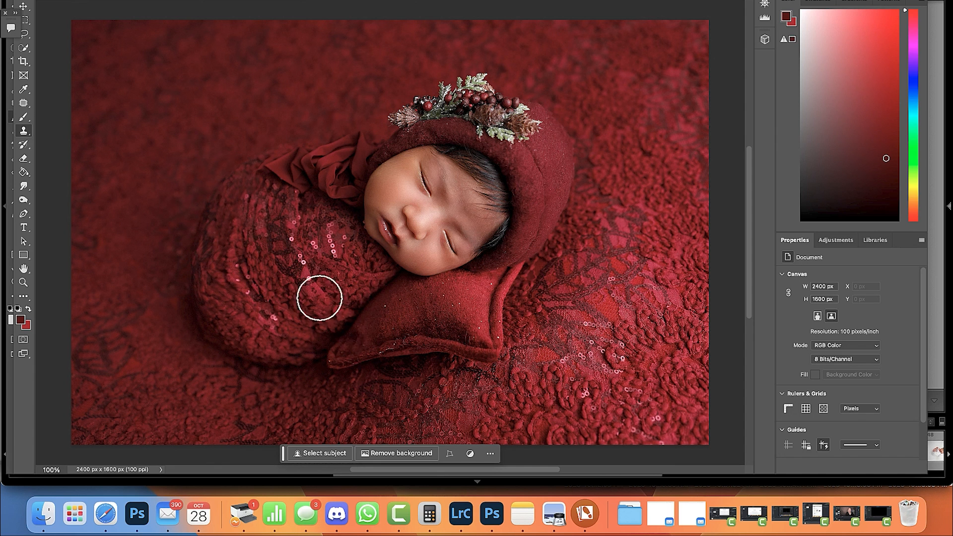